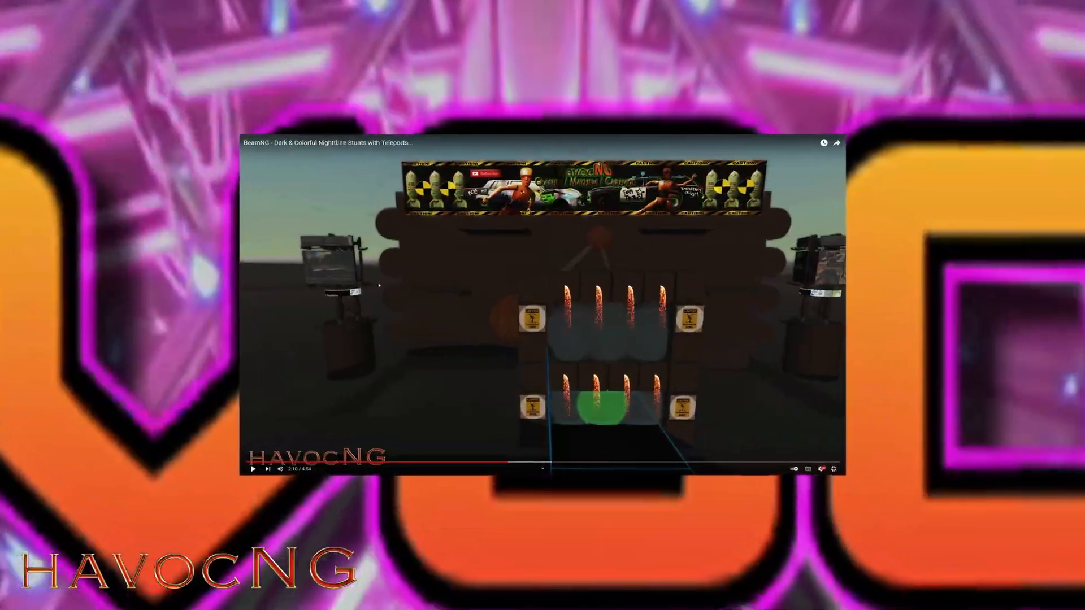
# - Play the BeamNG nighttime teleport stunts video preview in YouTube
pyautogui.click(832, 468)
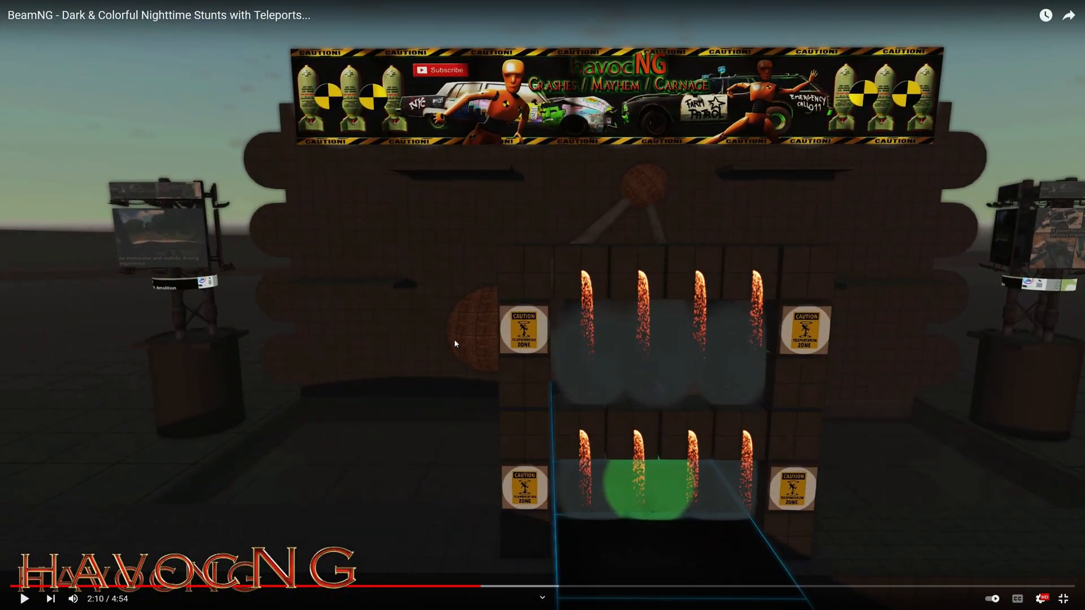
pyautogui.moveTo(472, 276)
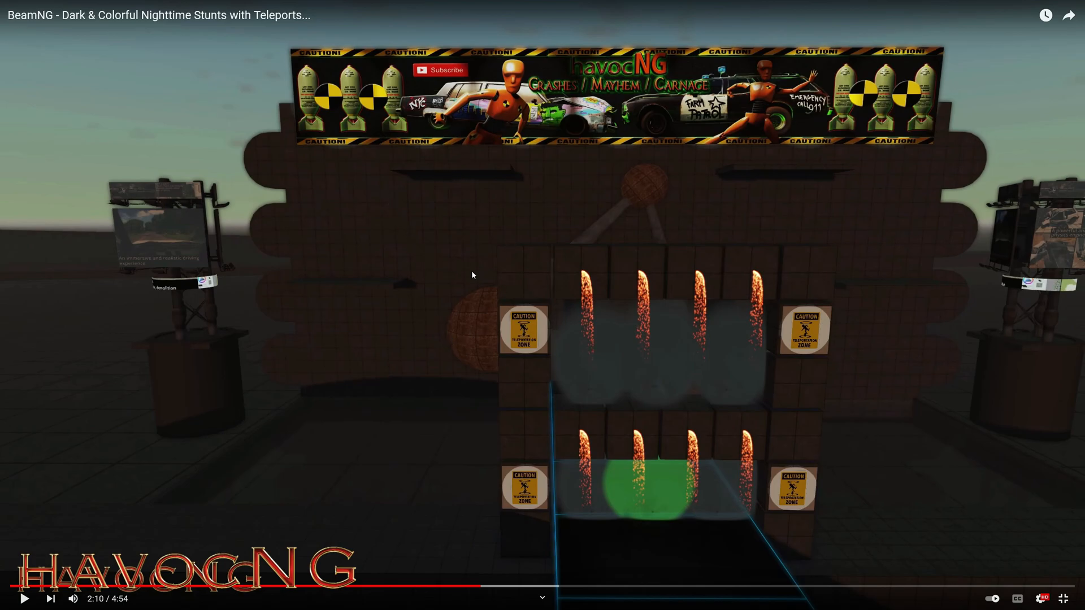
pyautogui.moveTo(424, 184)
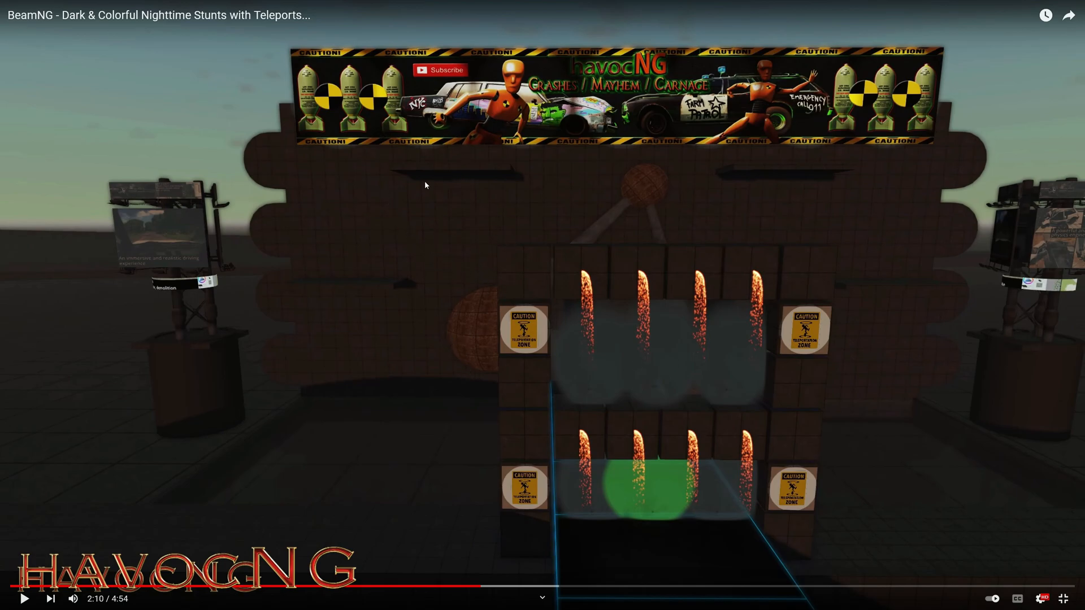
pyautogui.moveTo(745, 100)
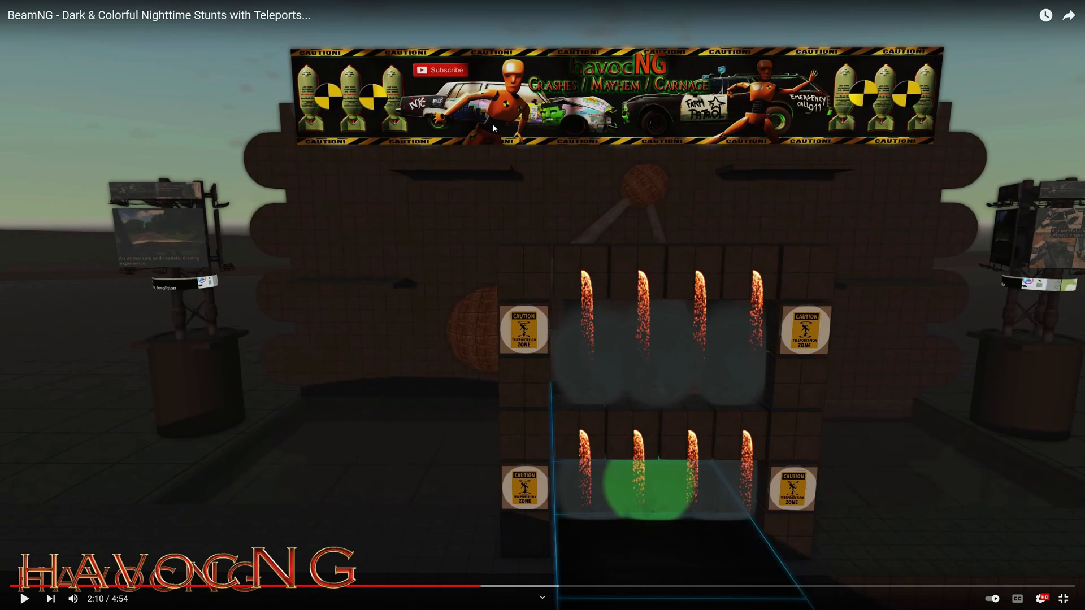
pyautogui.moveTo(529, 313)
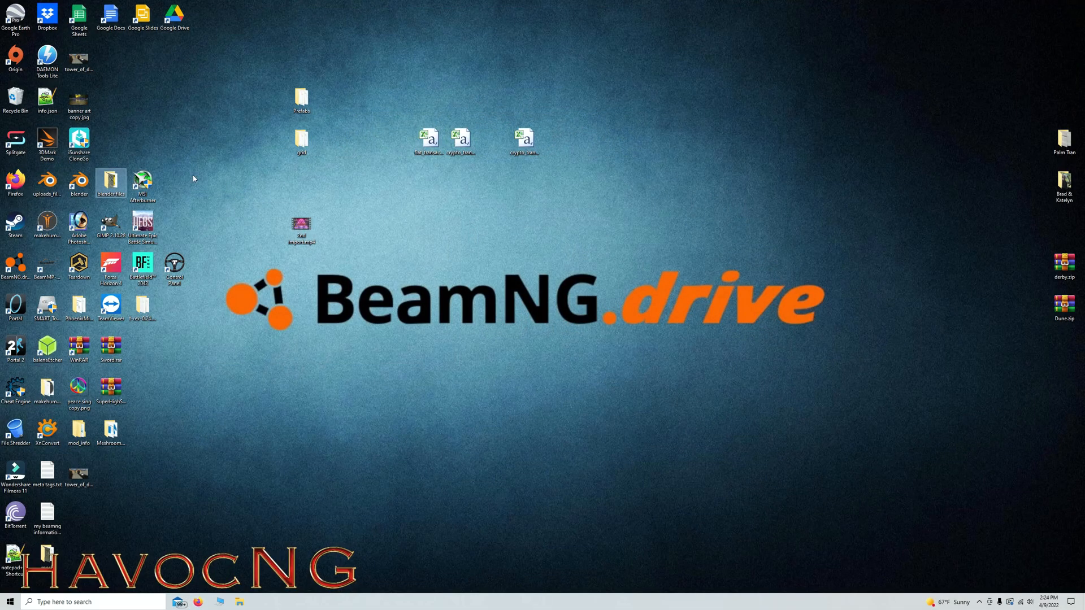
# - Launch Blender from the desktop and delete the default cube, leaving camera and light
pyautogui.click(78, 182)
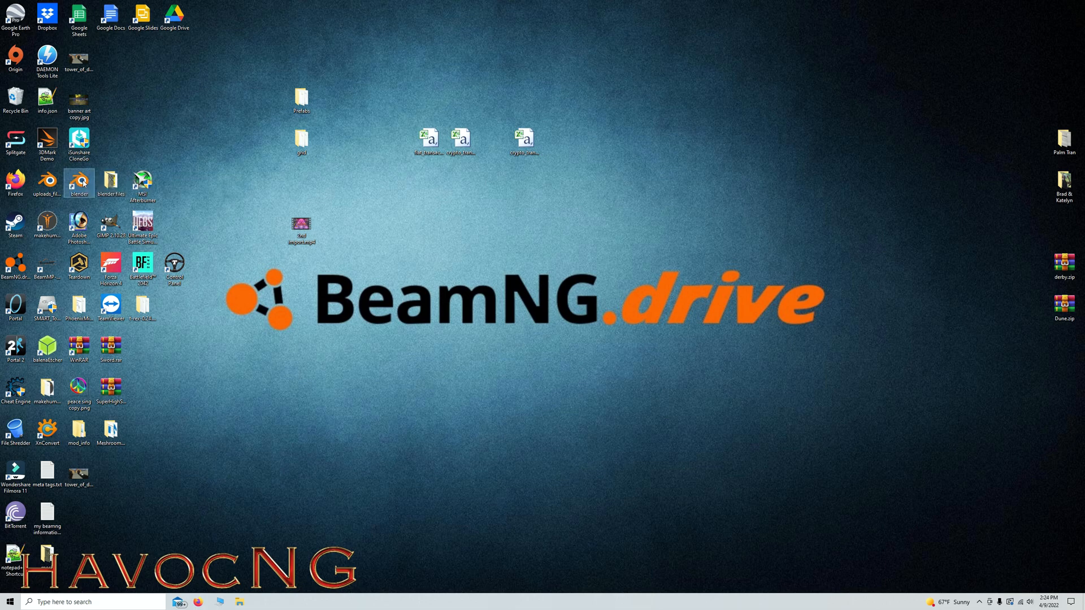
pyautogui.doubleClick(79, 183)
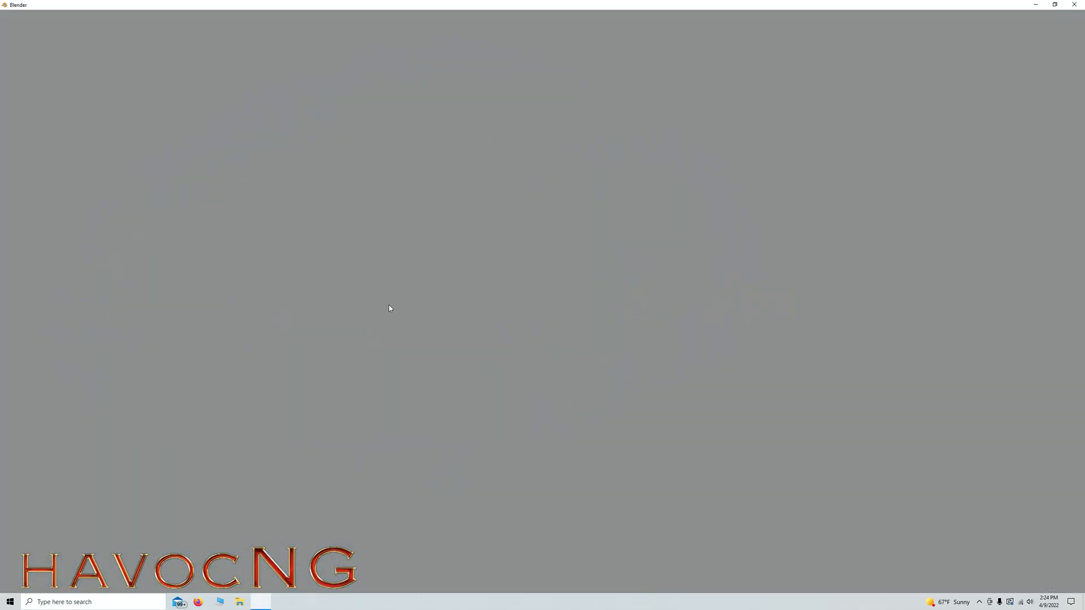
pyautogui.click(260, 601)
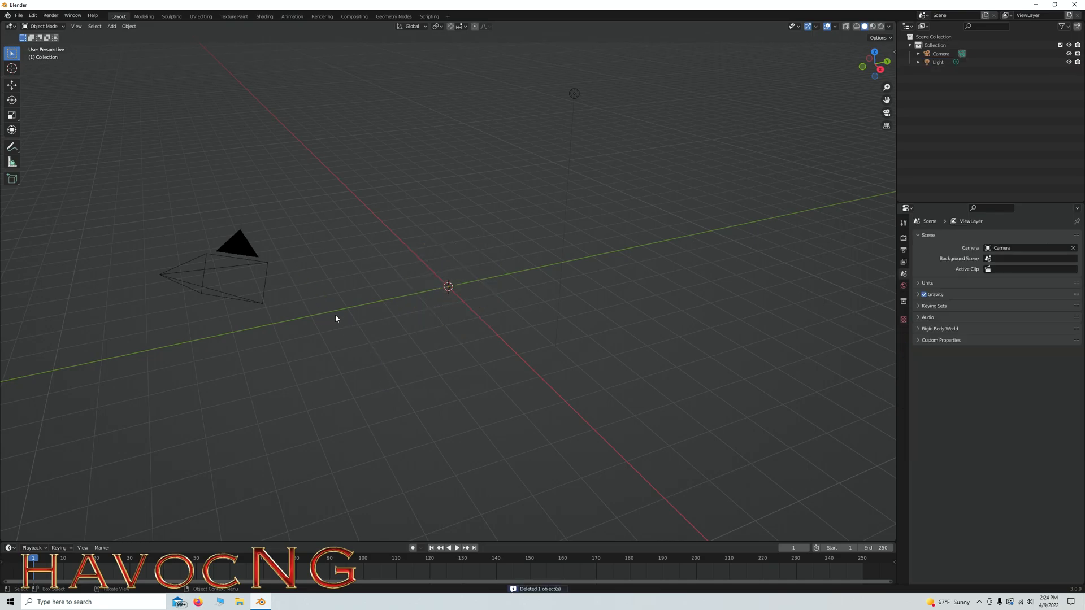
pyautogui.moveTo(430, 365)
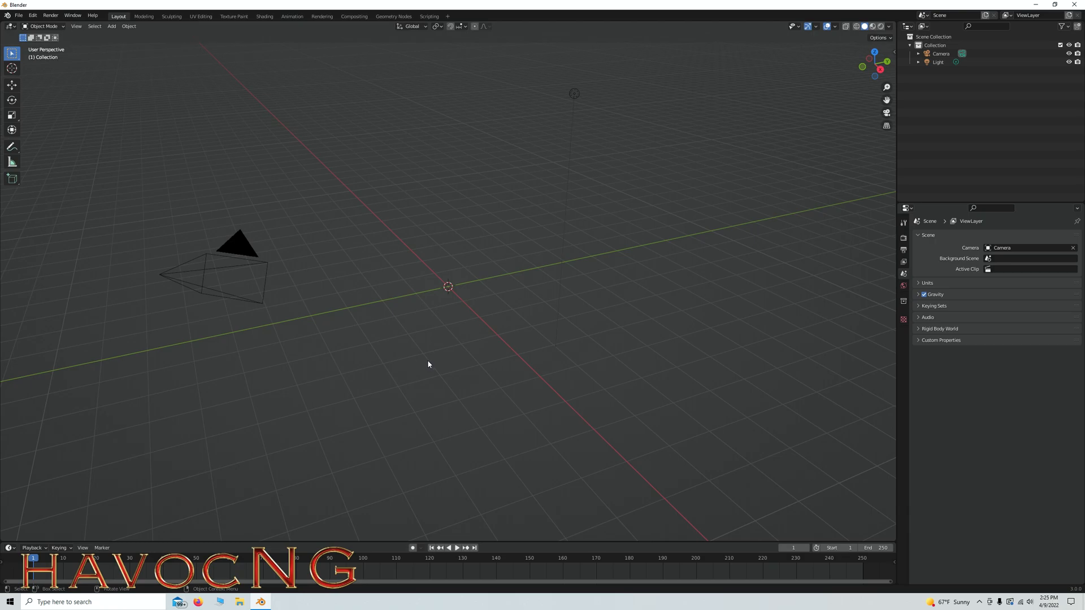
pyautogui.moveTo(418, 346)
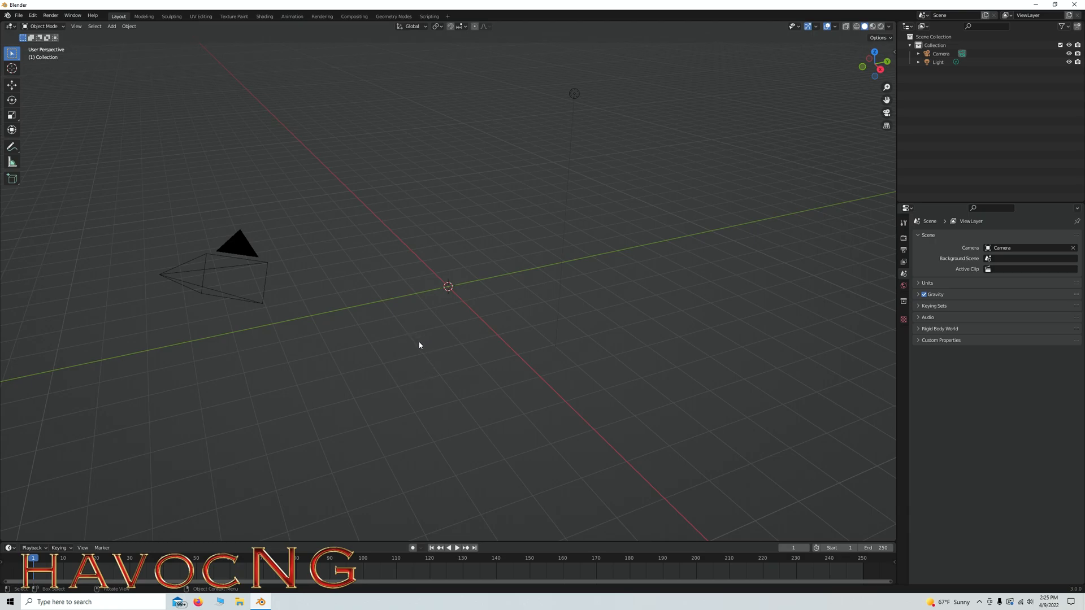
pyautogui.moveTo(467, 247)
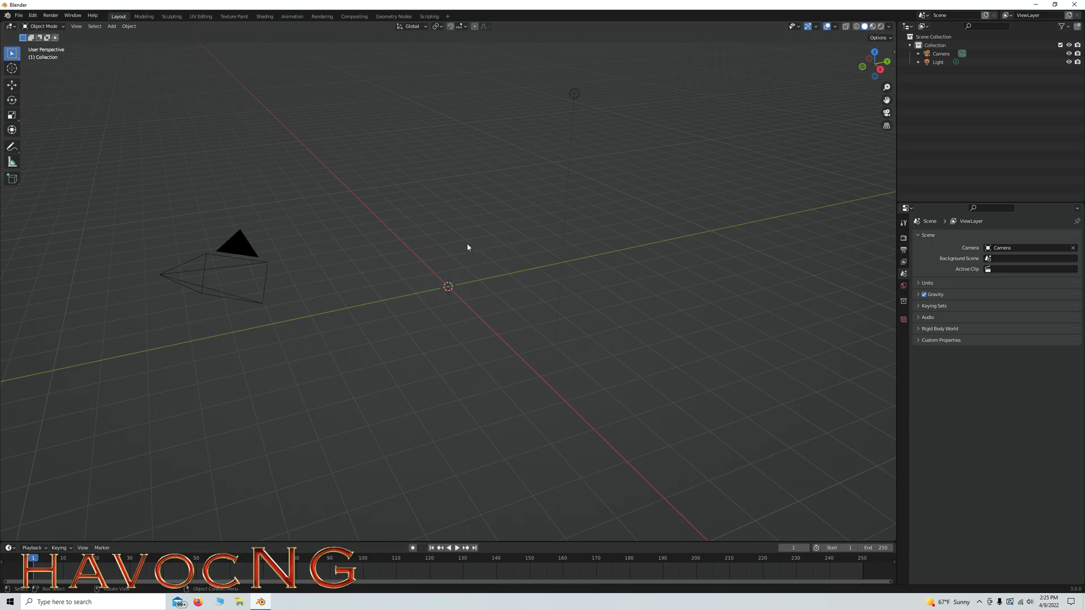
pyautogui.moveTo(226, 100)
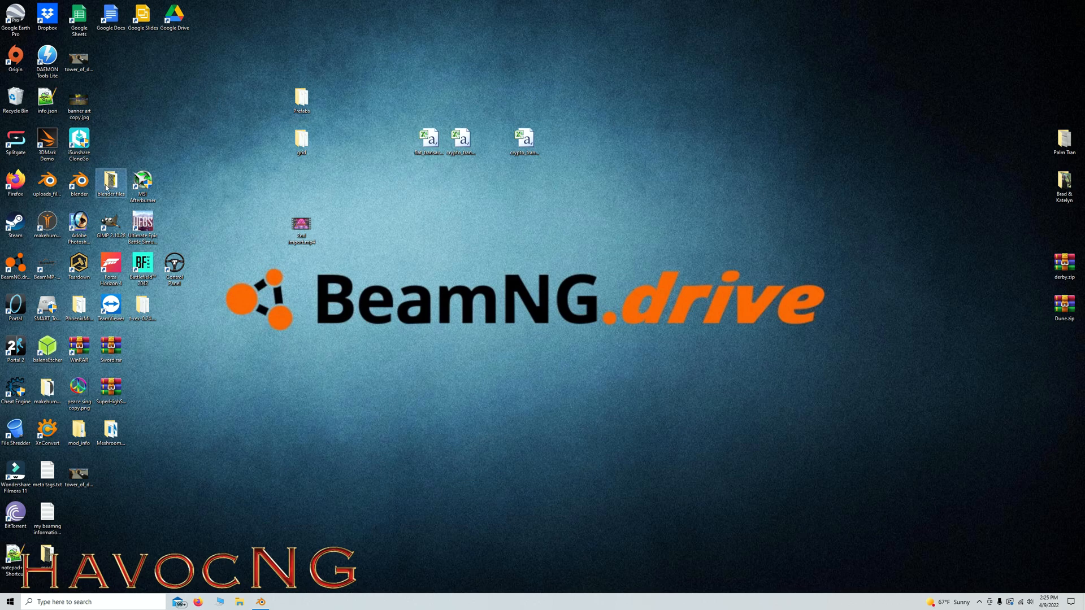
# - Check tele25.png inside the blender files folder, then return to Blender
pyautogui.doubleClick(110, 180)
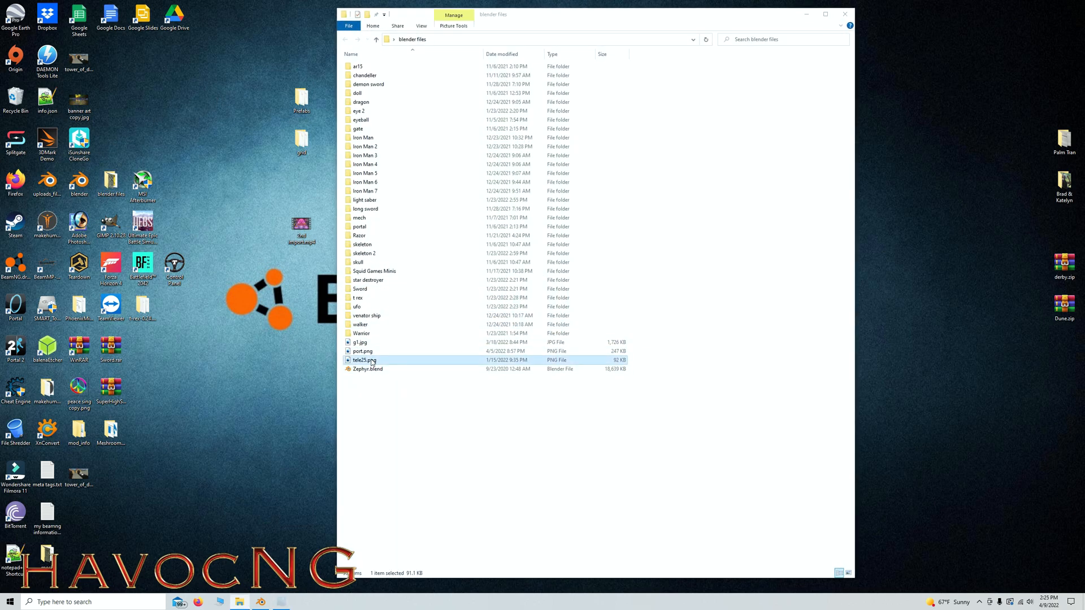
pyautogui.doubleClick(365, 359)
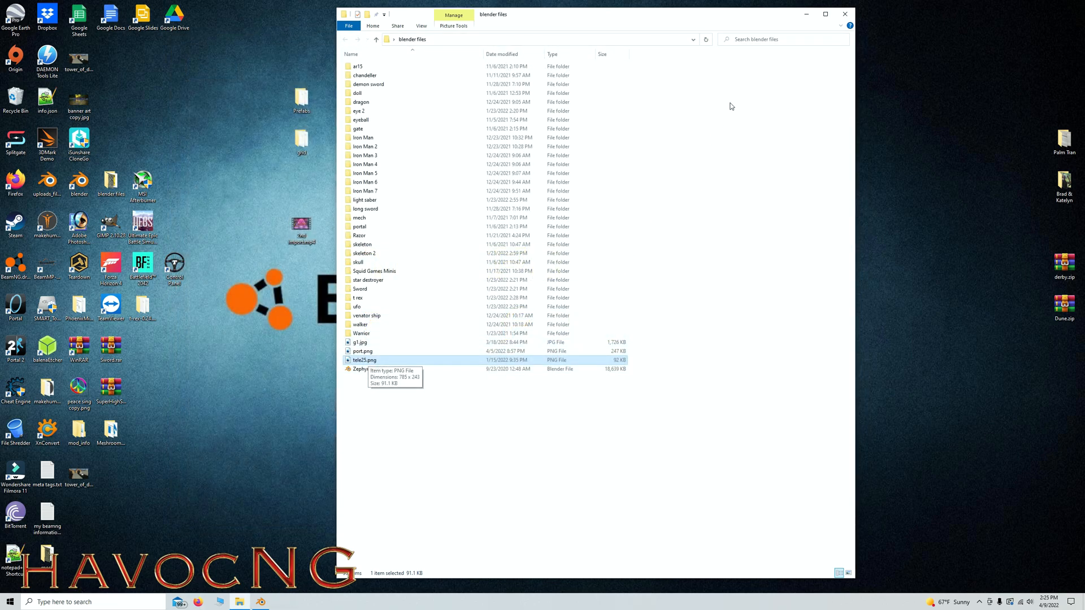
pyautogui.click(843, 14)
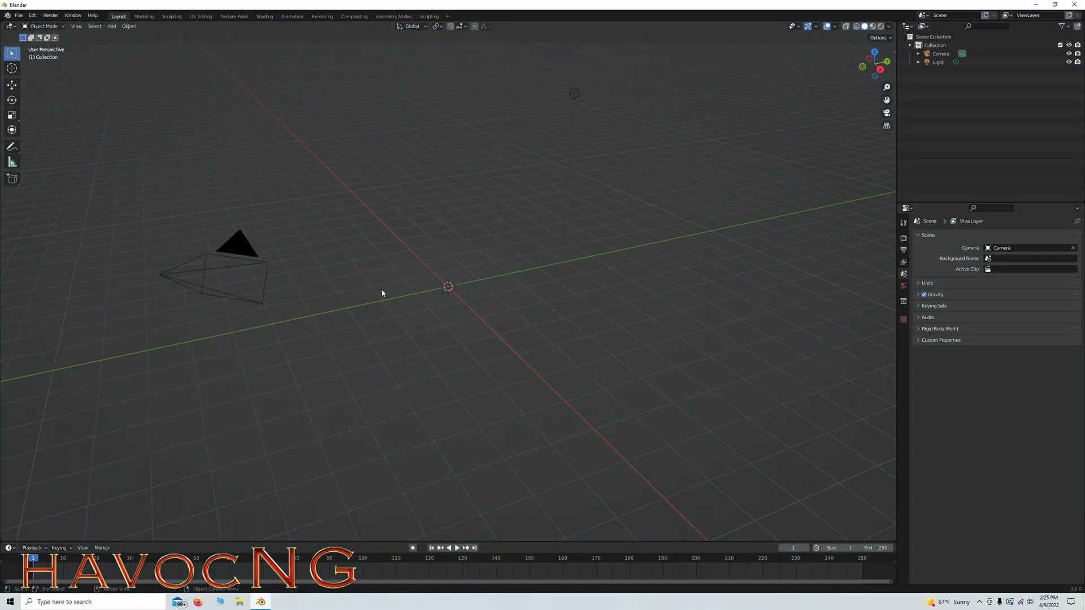
pyautogui.click(19, 15)
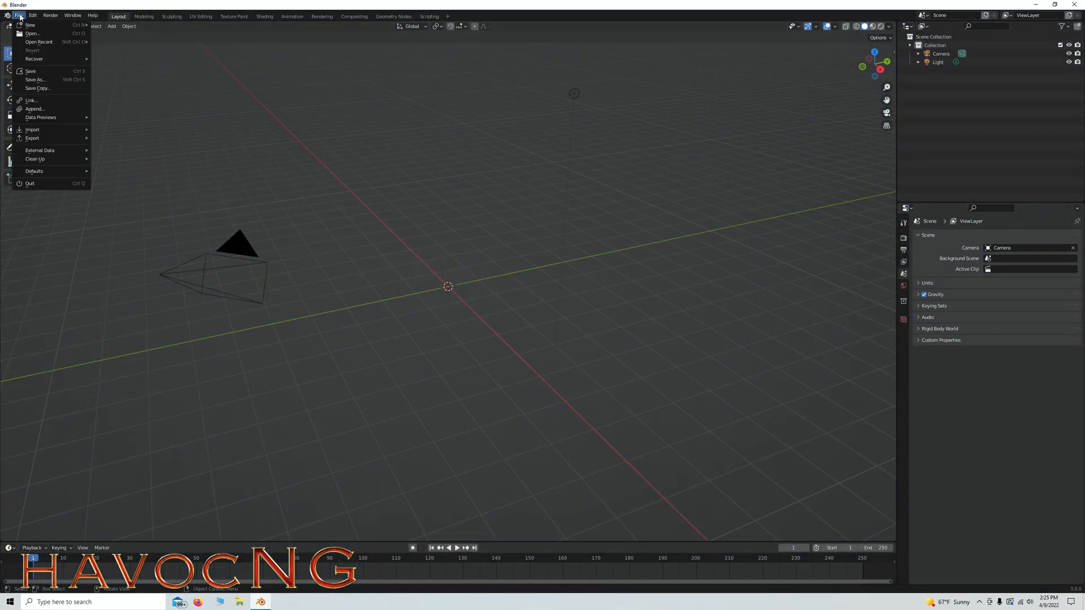
pyautogui.moveTo(32, 138)
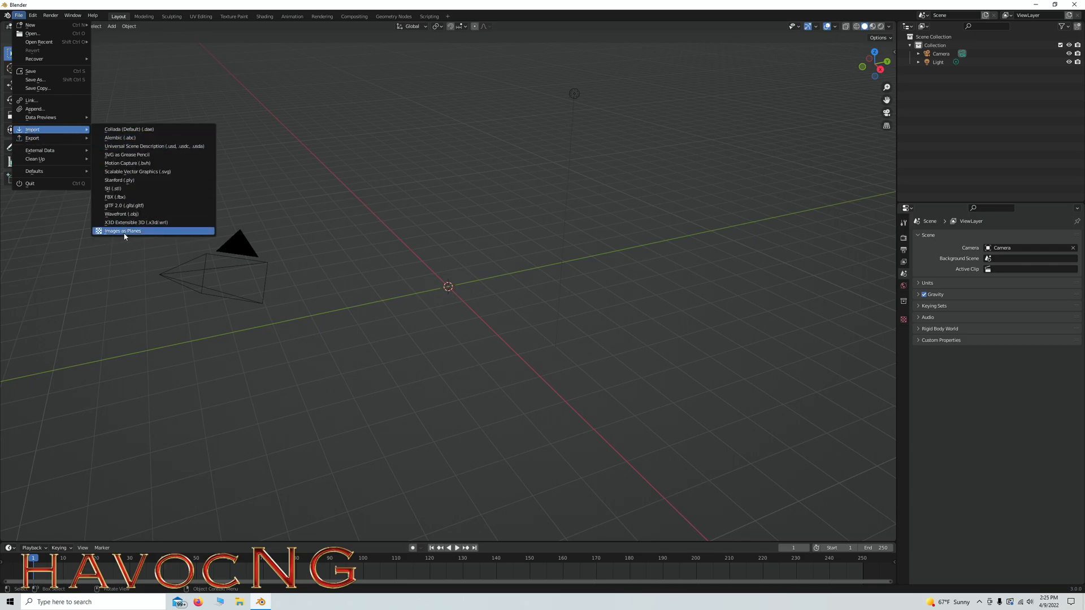
pyautogui.moveTo(124, 230)
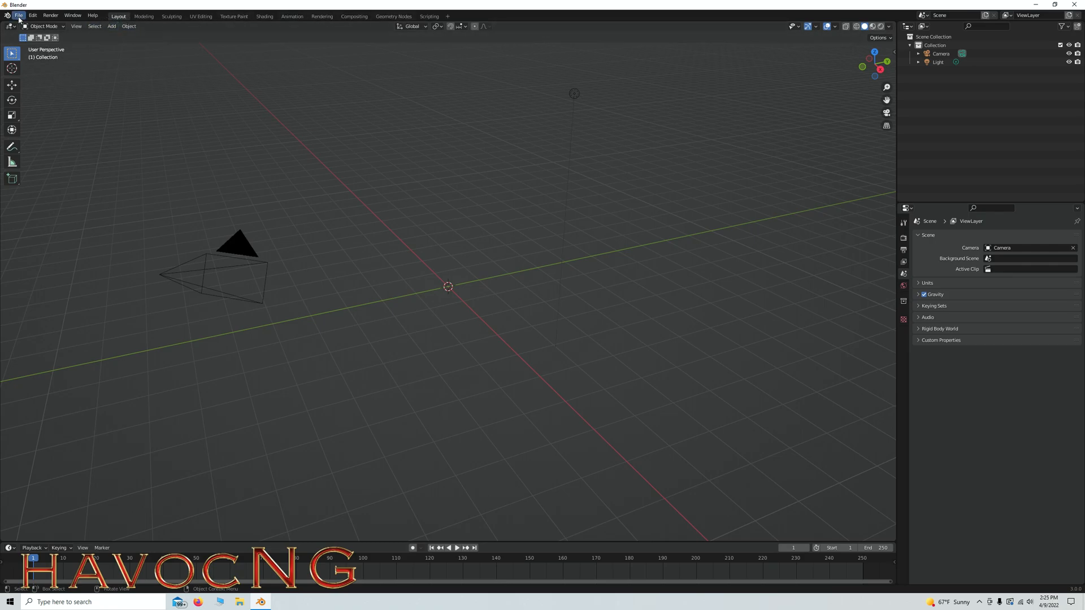
# - Import tele25.png from the recent blender files folder using Images as Planes
pyautogui.click(19, 14)
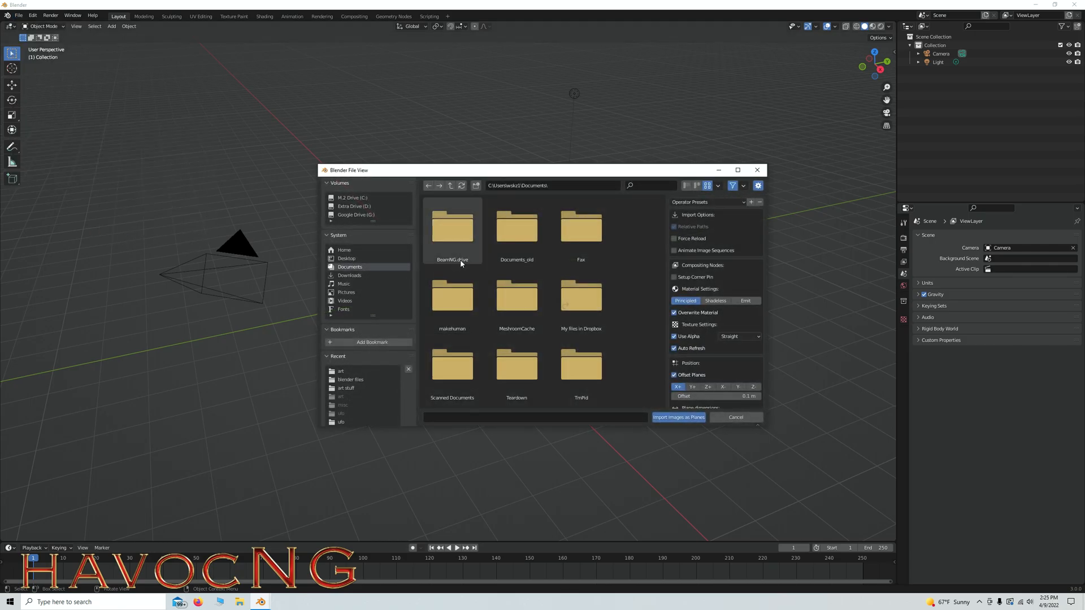
pyautogui.click(451, 296)
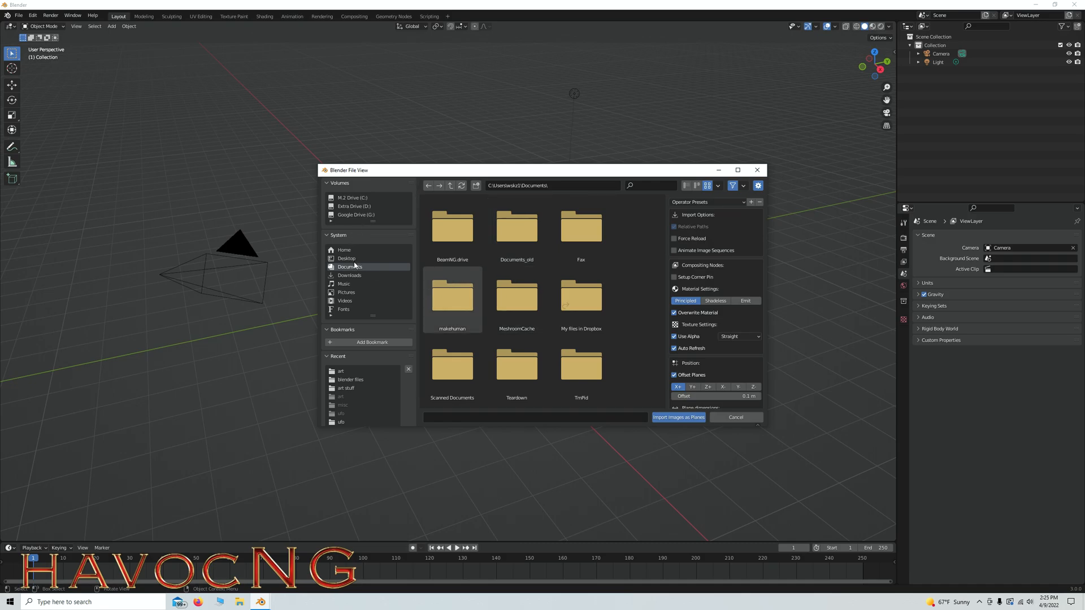
pyautogui.click(351, 379)
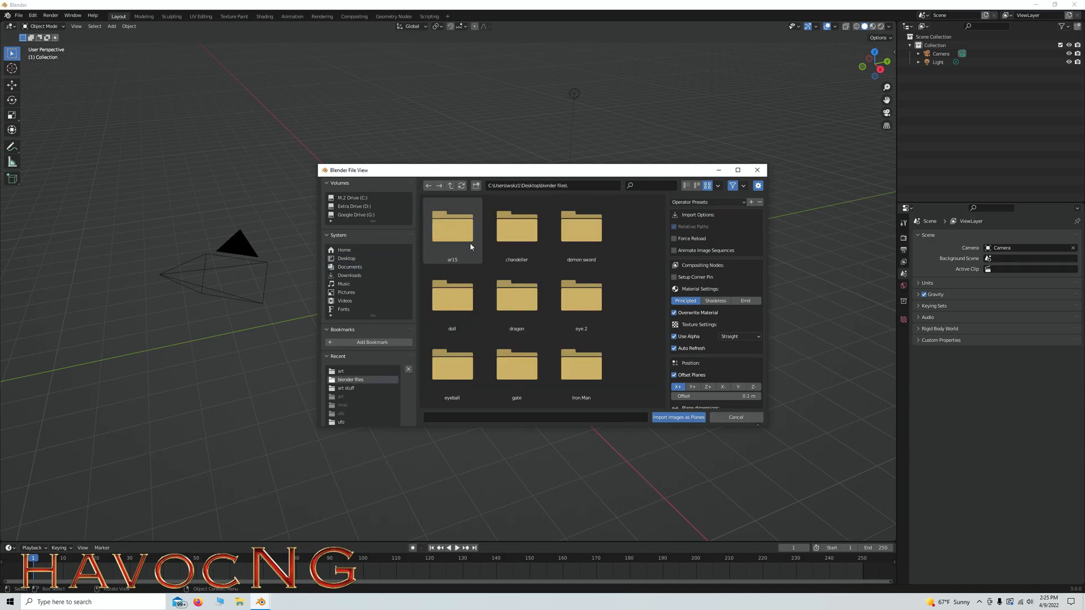
pyautogui.scroll(-3)
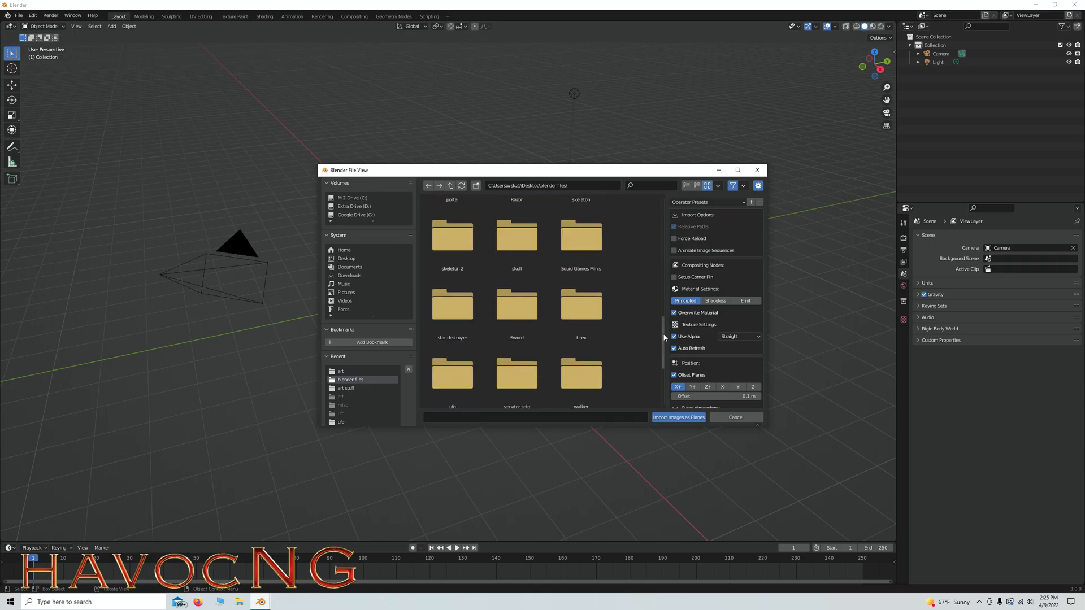
pyautogui.scroll(-3)
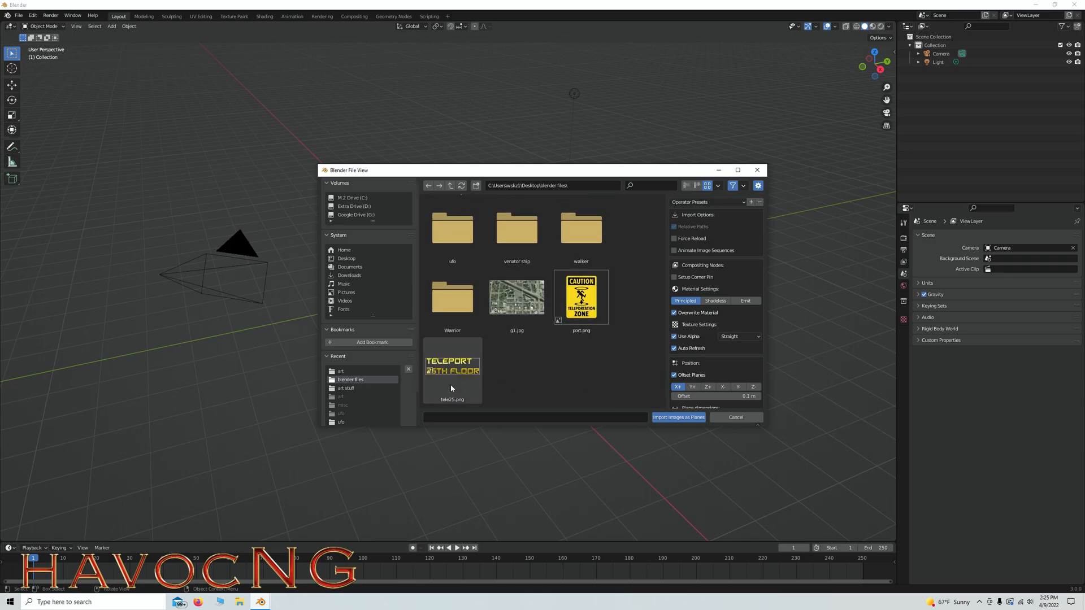
pyautogui.click(677, 417)
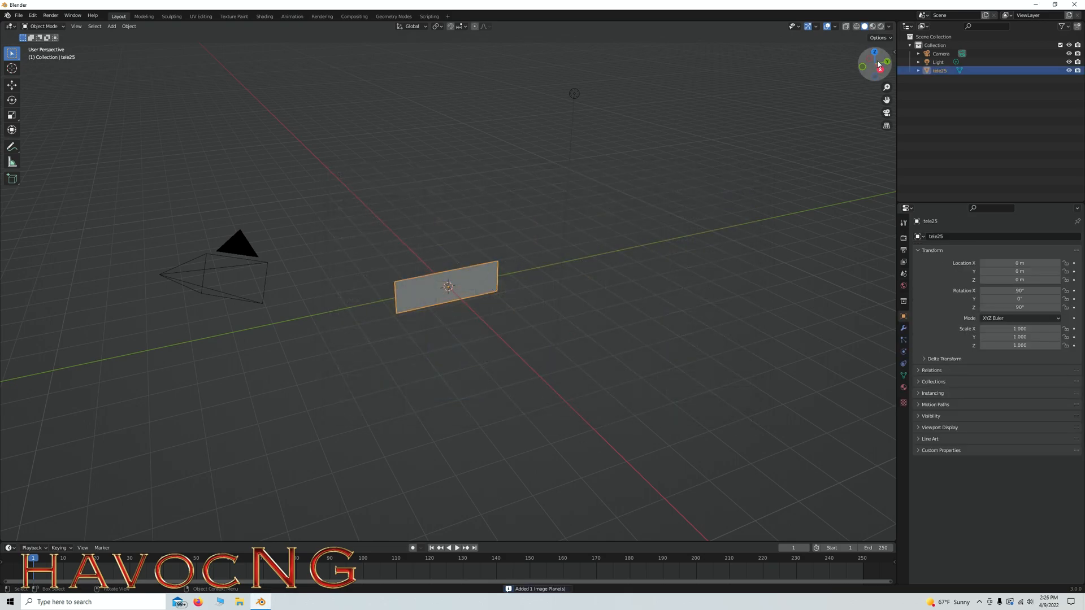
pyautogui.moveTo(871, 26)
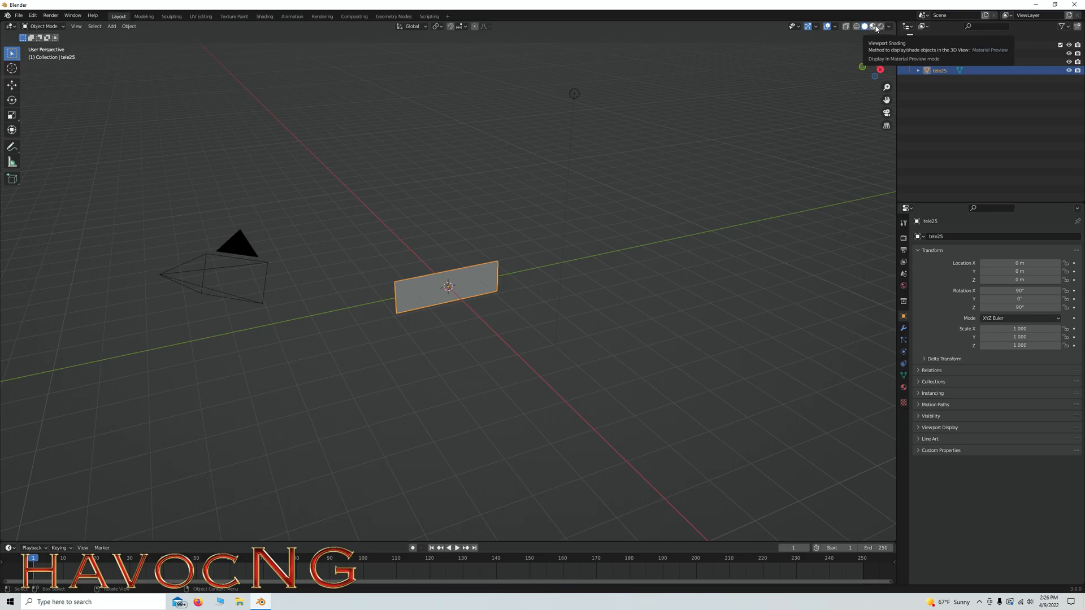
# - Switch viewport shading to Material Preview so the TELEPORT 25TH FLOOR texture shows
pyautogui.click(873, 26)
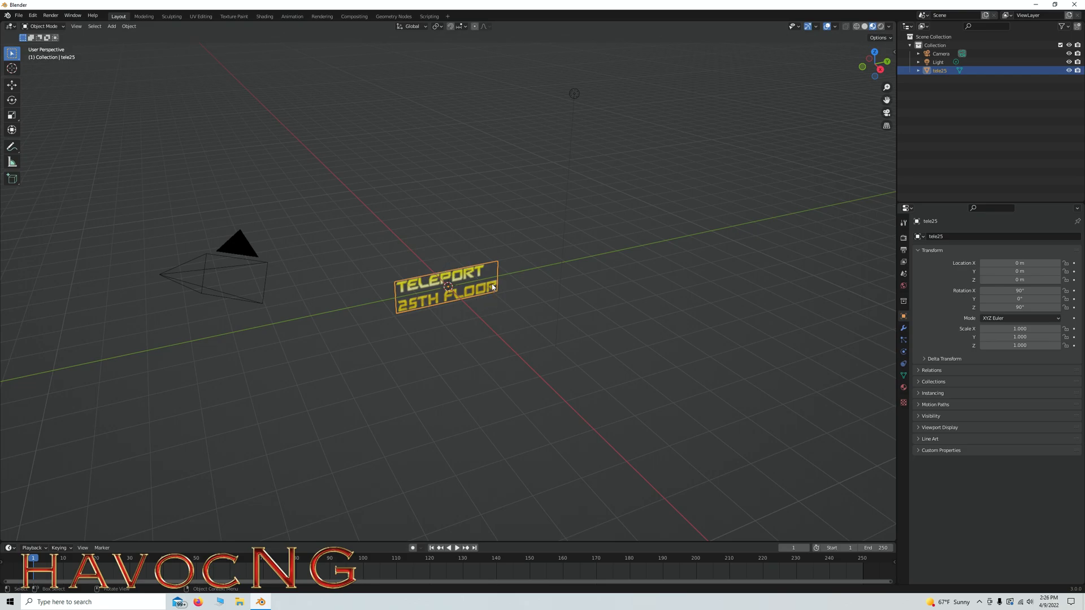
pyautogui.moveTo(450, 284)
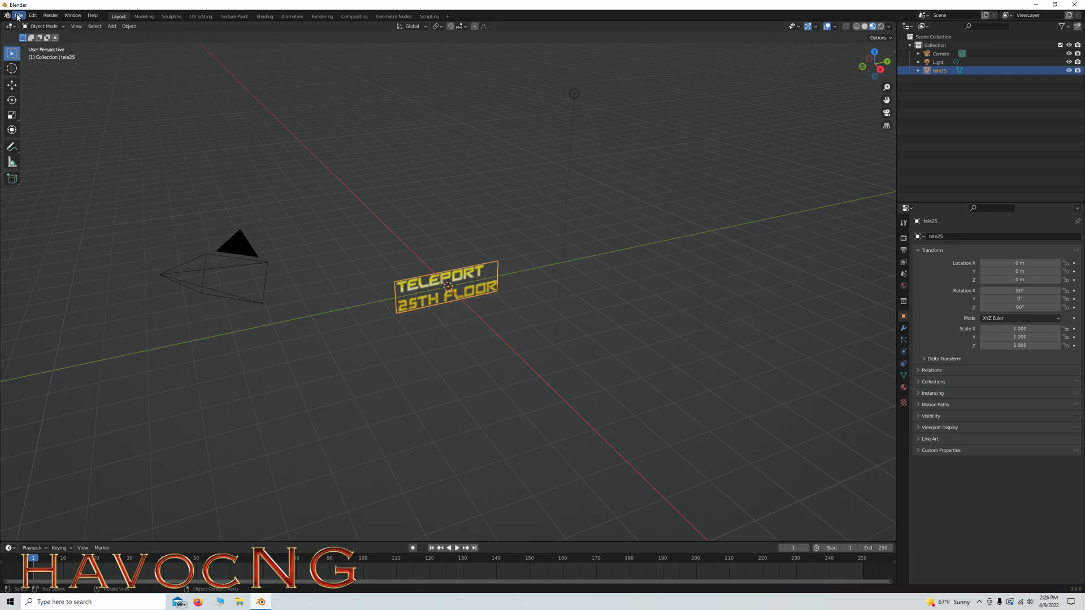
# - Start a Collada (Default) (.dae) export from the File menu
pyautogui.click(19, 14)
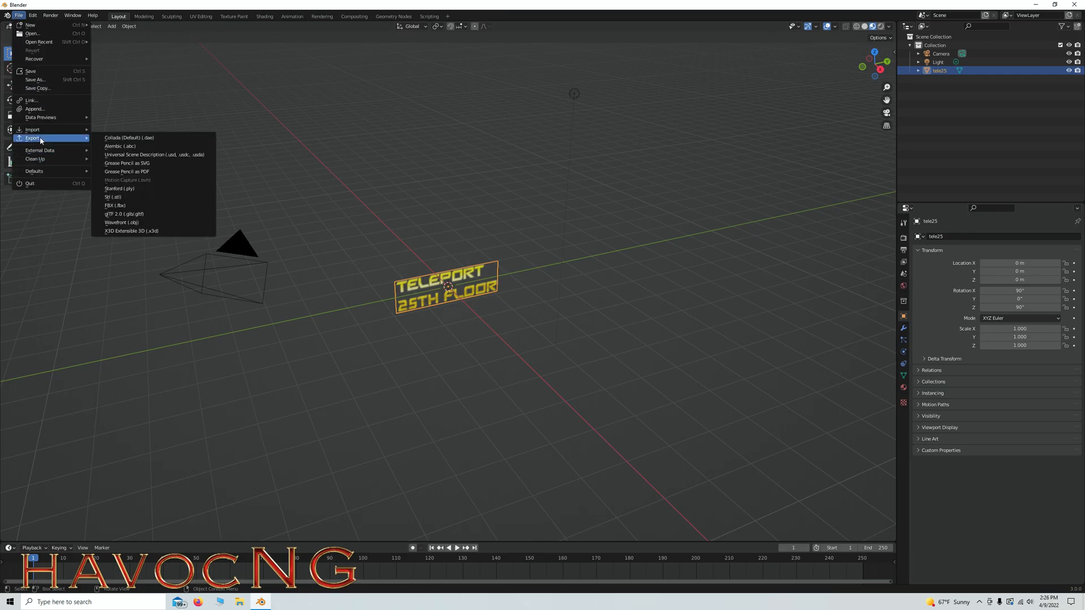
pyautogui.moveTo(128, 137)
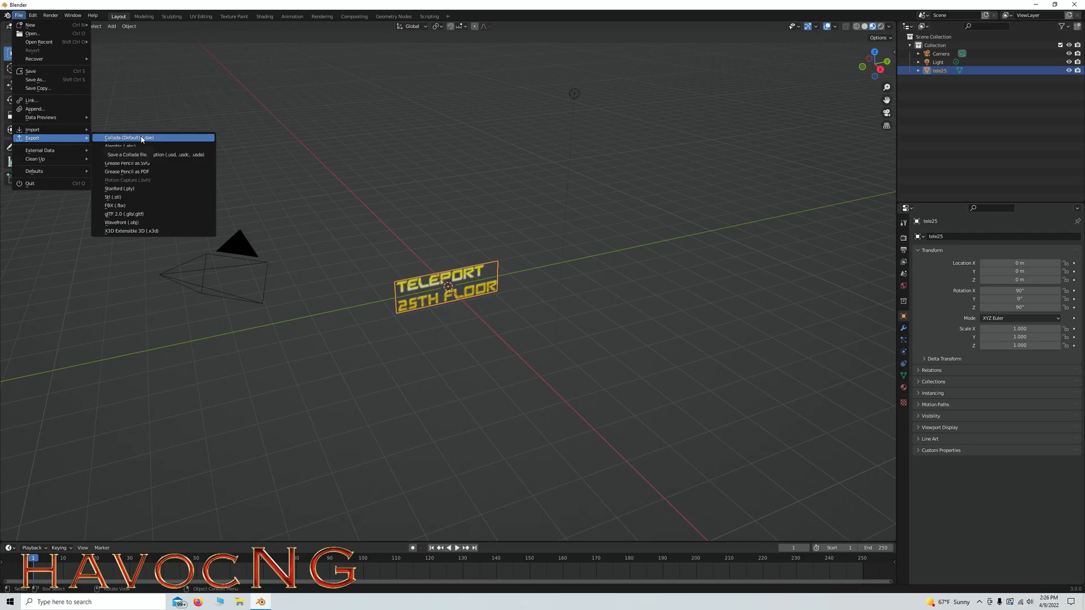
pyautogui.click(125, 137)
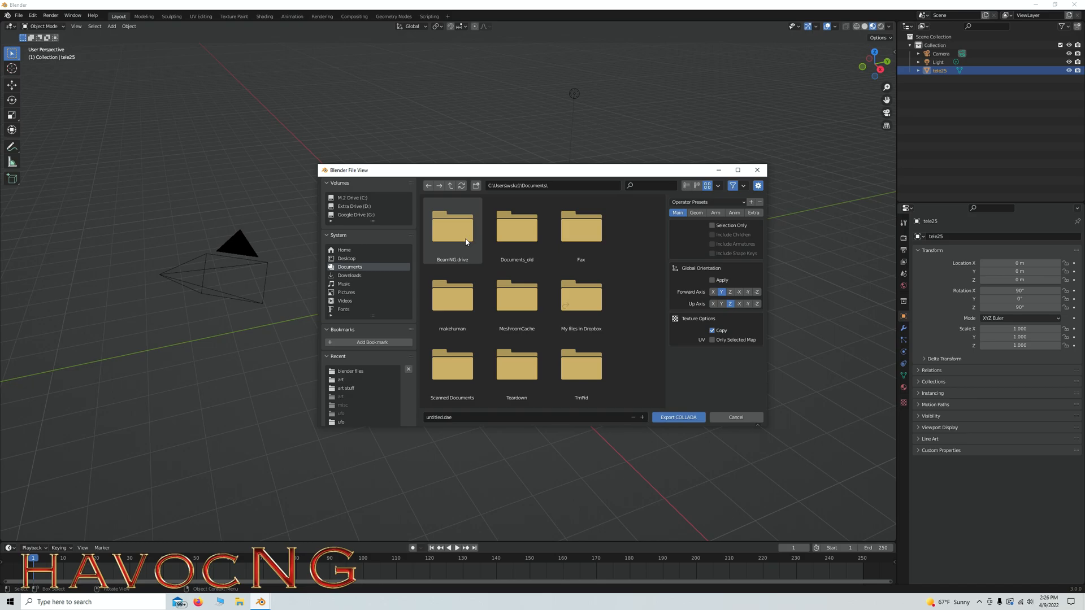
# - Export the plane as tele25.dae into Documents\BeamNG.drive\0.24\levels car jump arena folder
pyautogui.doubleClick(450, 228)
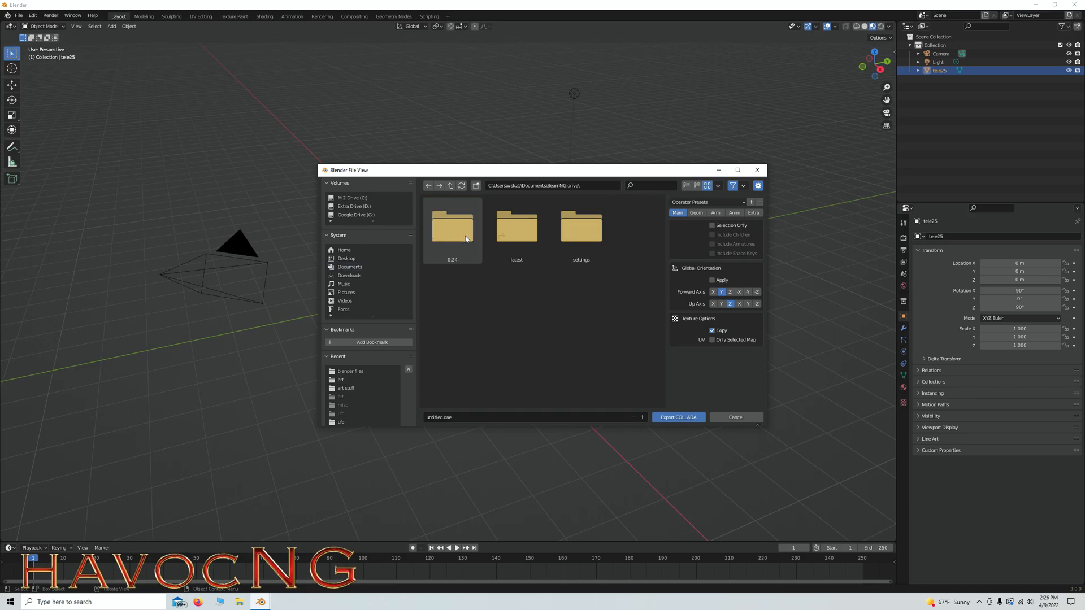
pyautogui.doubleClick(452, 228)
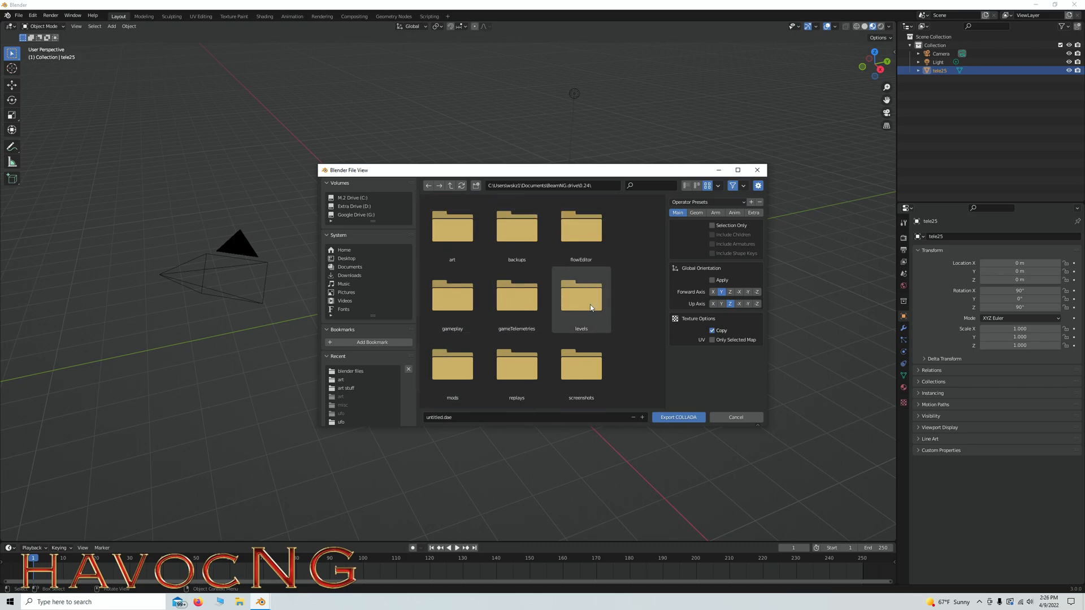
pyautogui.moveTo(452, 365)
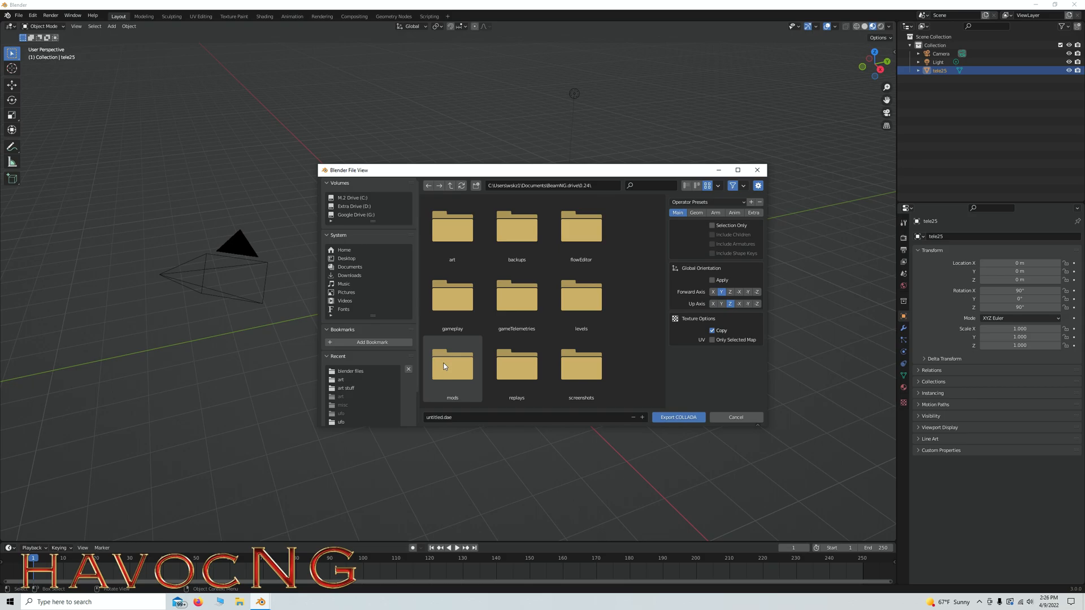
pyautogui.doubleClick(452, 365)
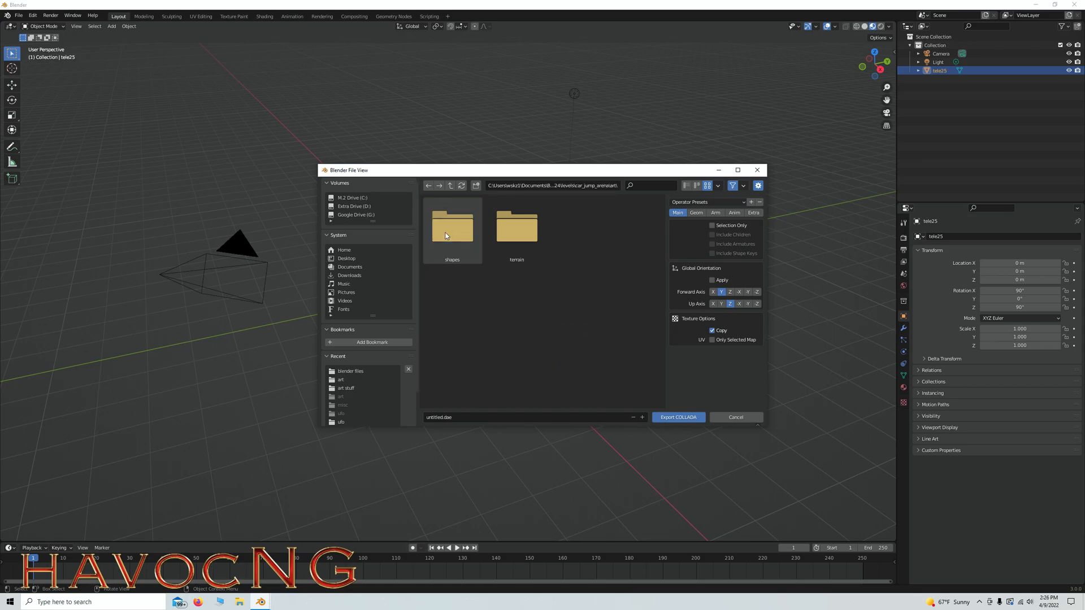
pyautogui.moveTo(473, 400)
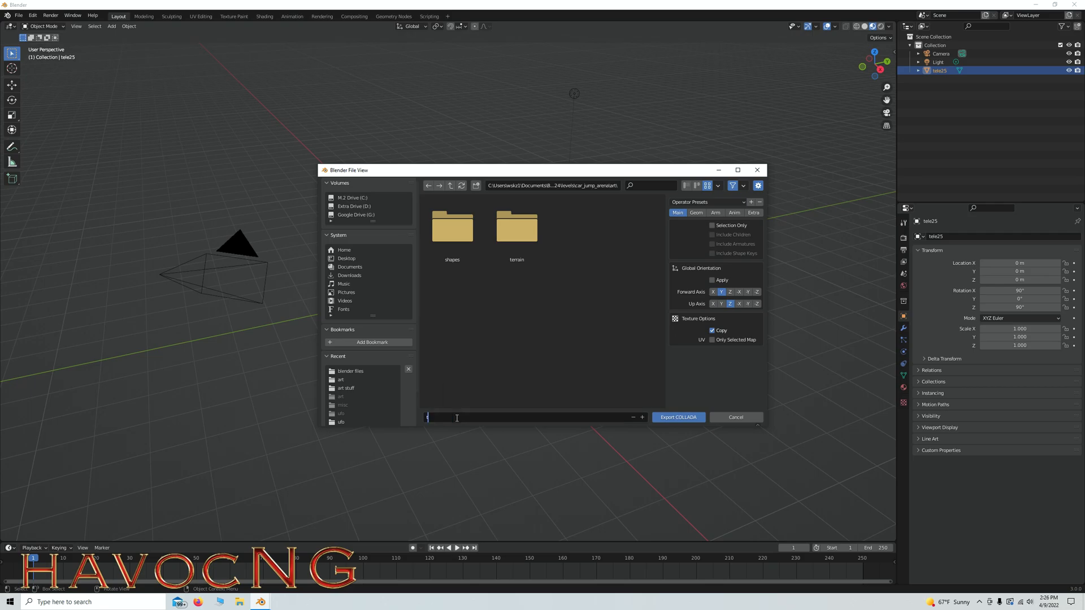
pyautogui.write('tele')
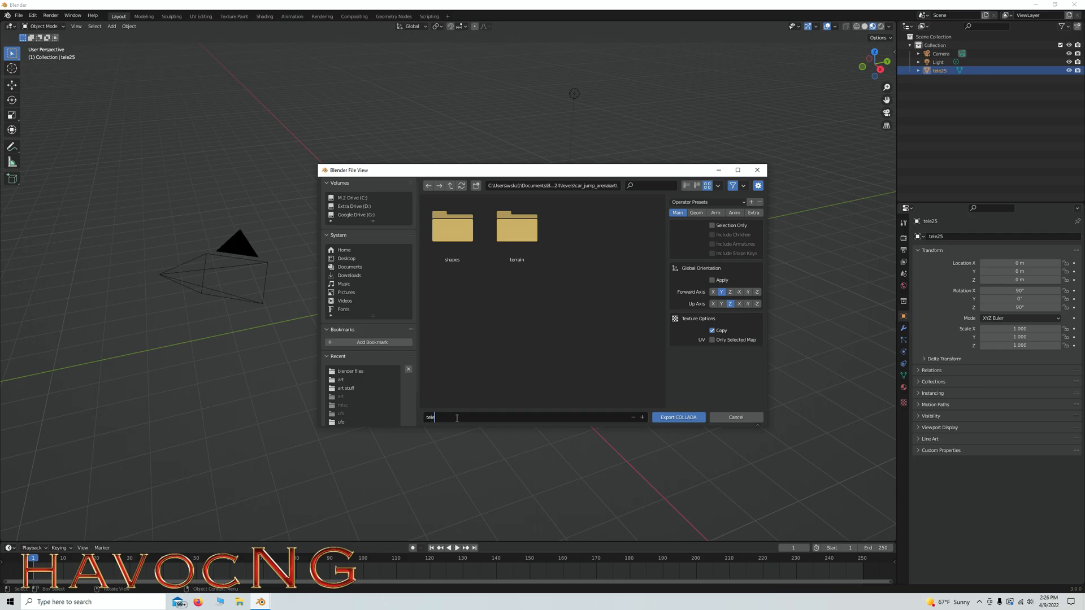
pyautogui.write('25')
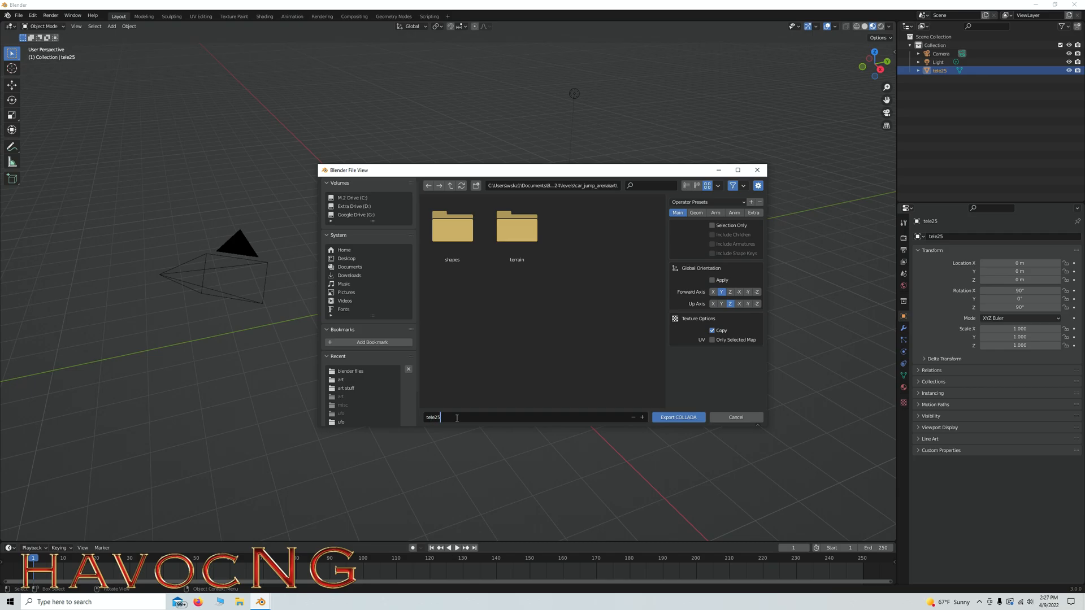
pyautogui.moveTo(942, 244)
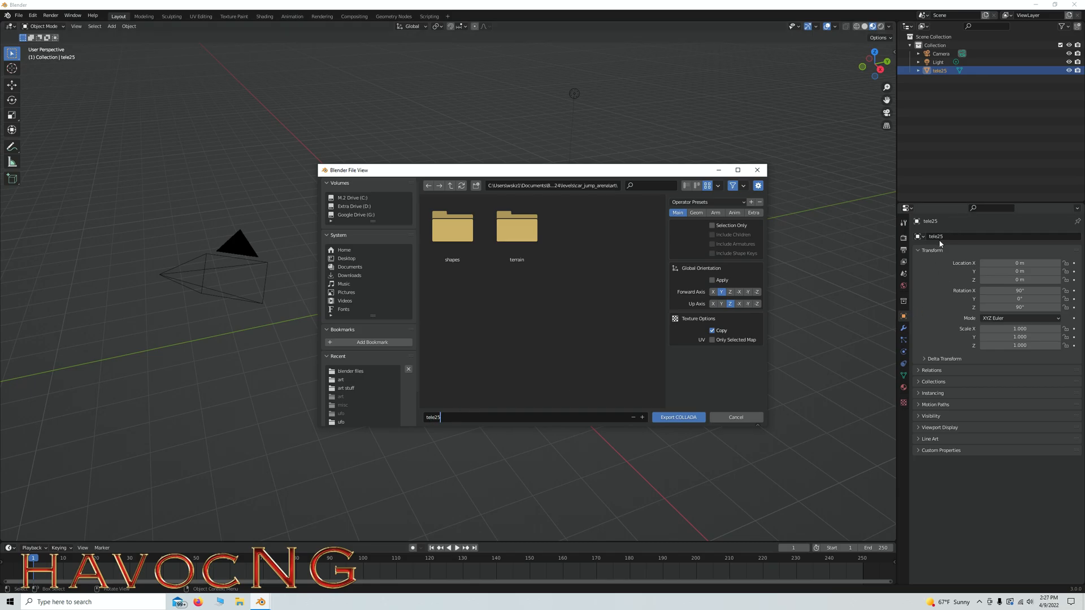
pyautogui.moveTo(939, 245)
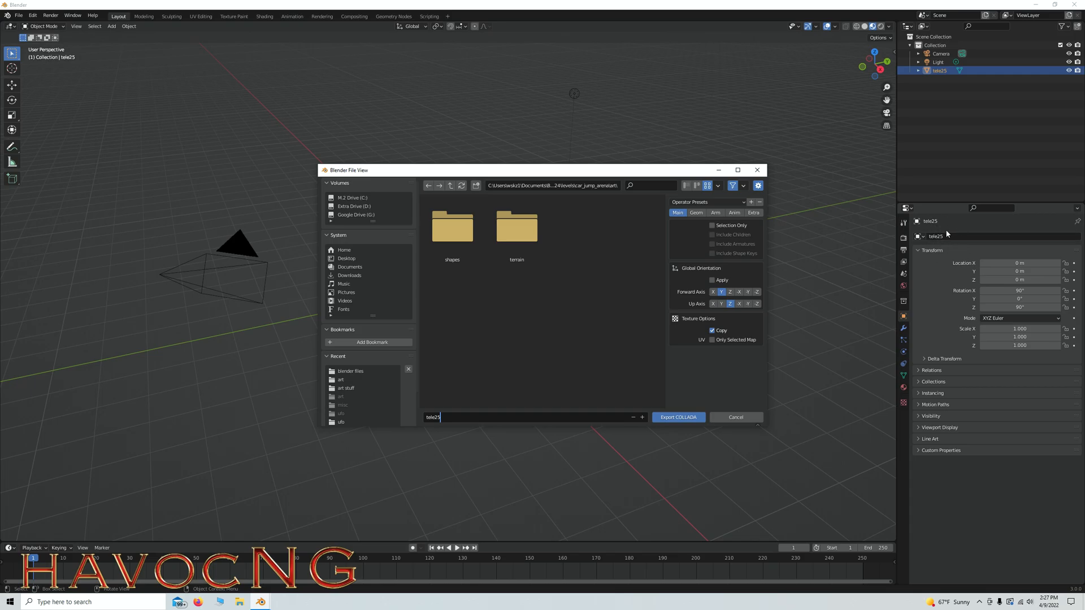
pyautogui.moveTo(948, 236)
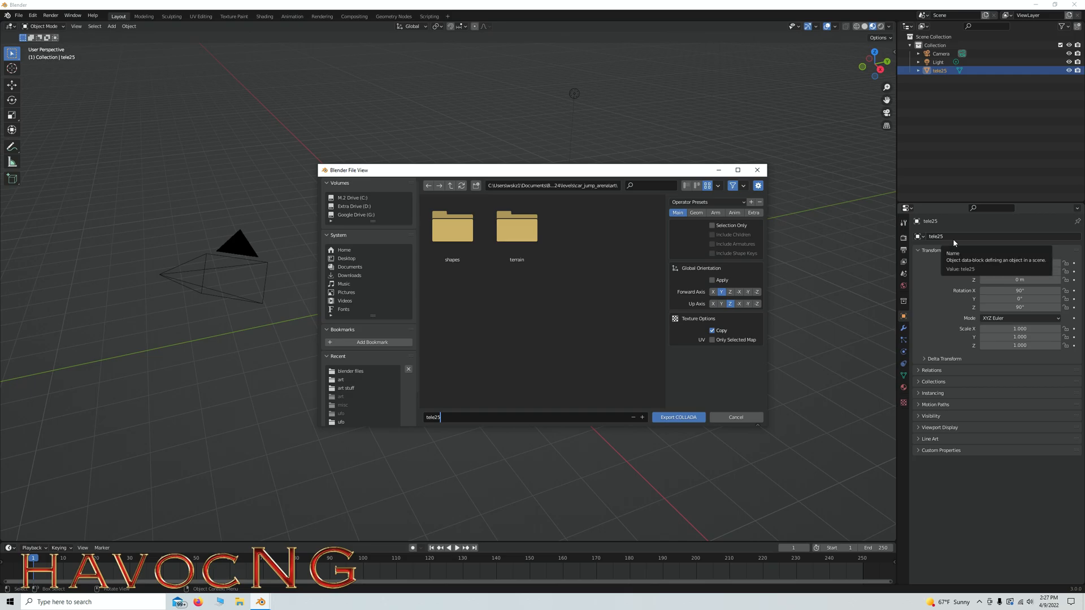
pyautogui.moveTo(873, 272)
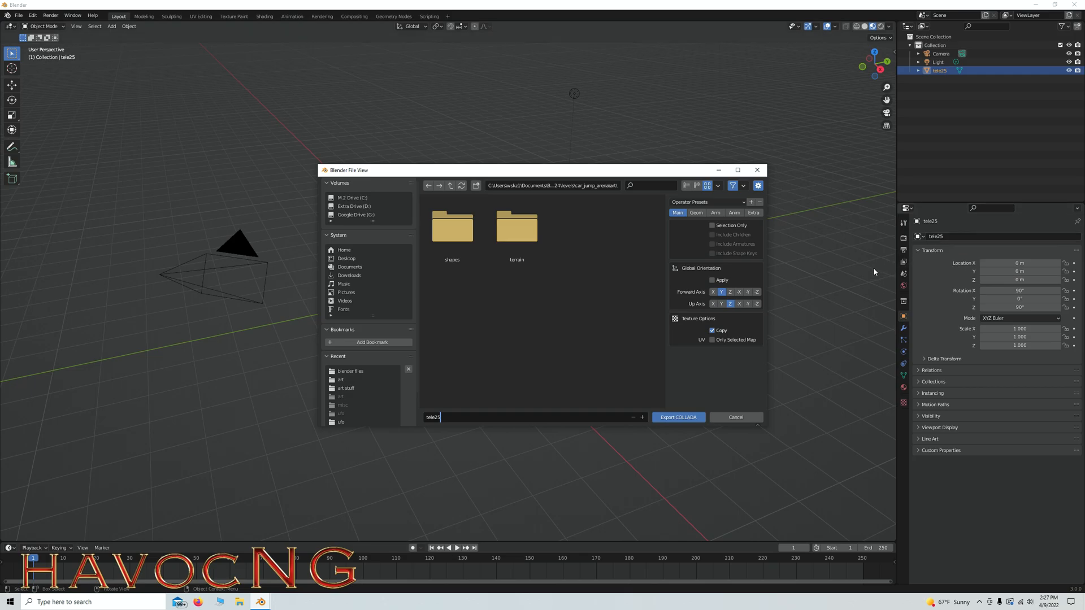
pyautogui.moveTo(939, 236)
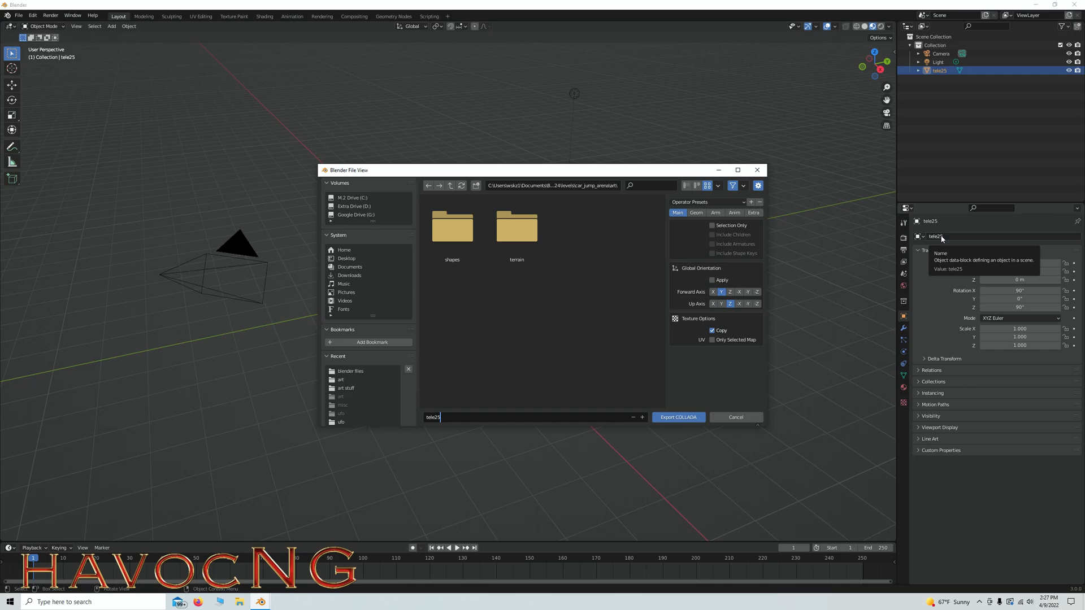
pyautogui.moveTo(531, 440)
pyautogui.write('.png')
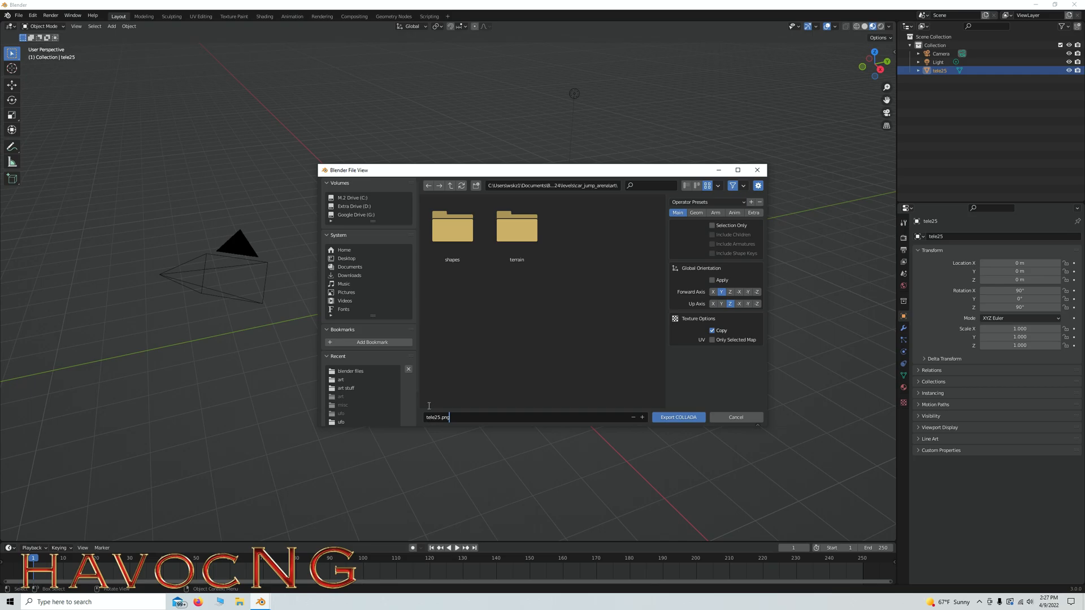
pyautogui.moveTo(570, 421)
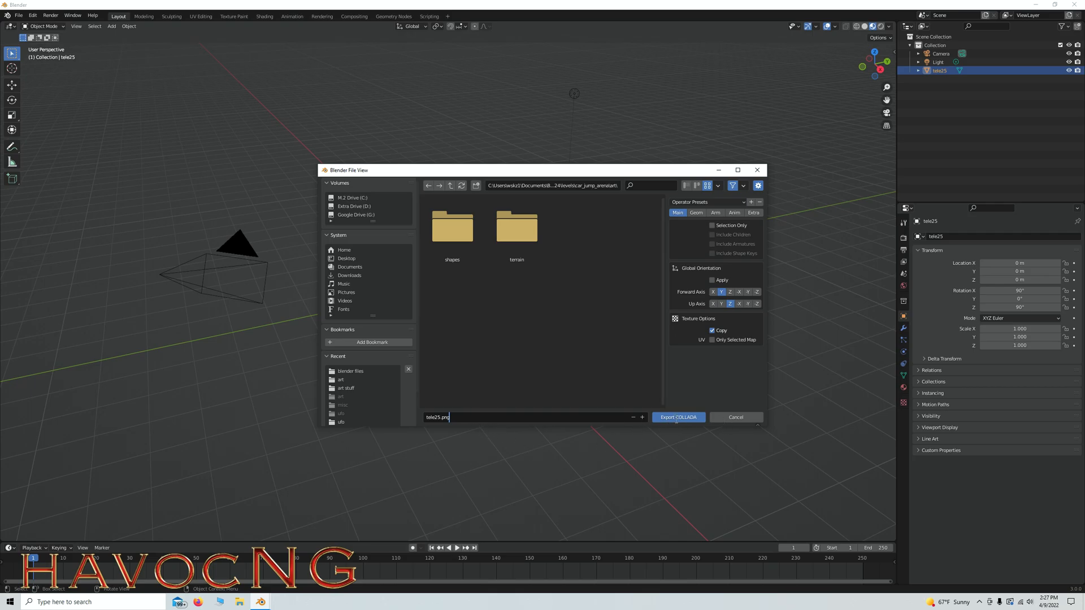
pyautogui.click(677, 417)
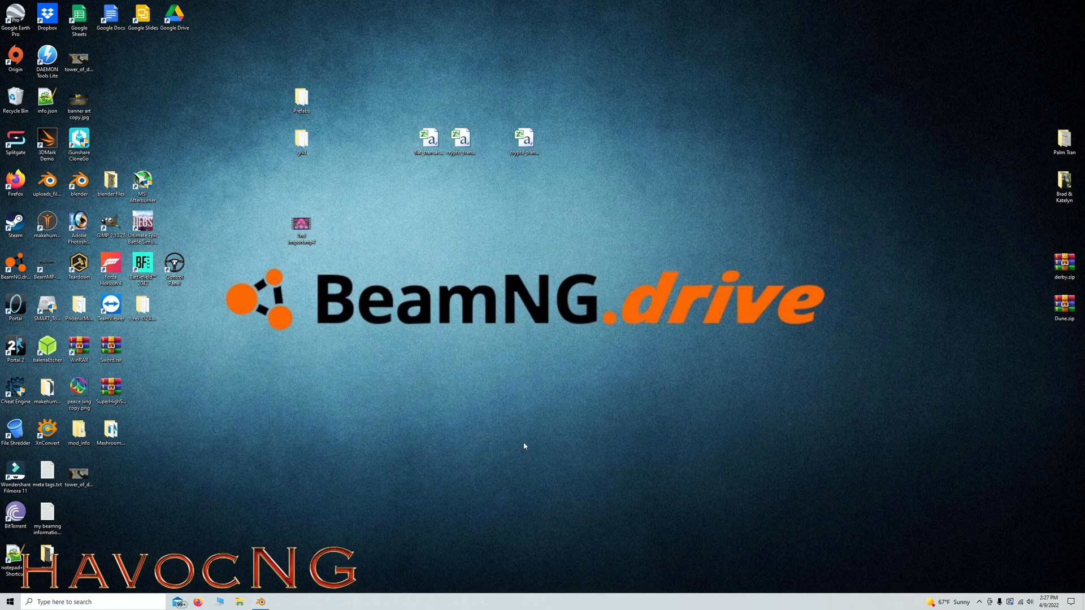
# - Launch BeamNG.drive from the desktop shortcut and reach the main menu
pyautogui.doubleClick(14, 267)
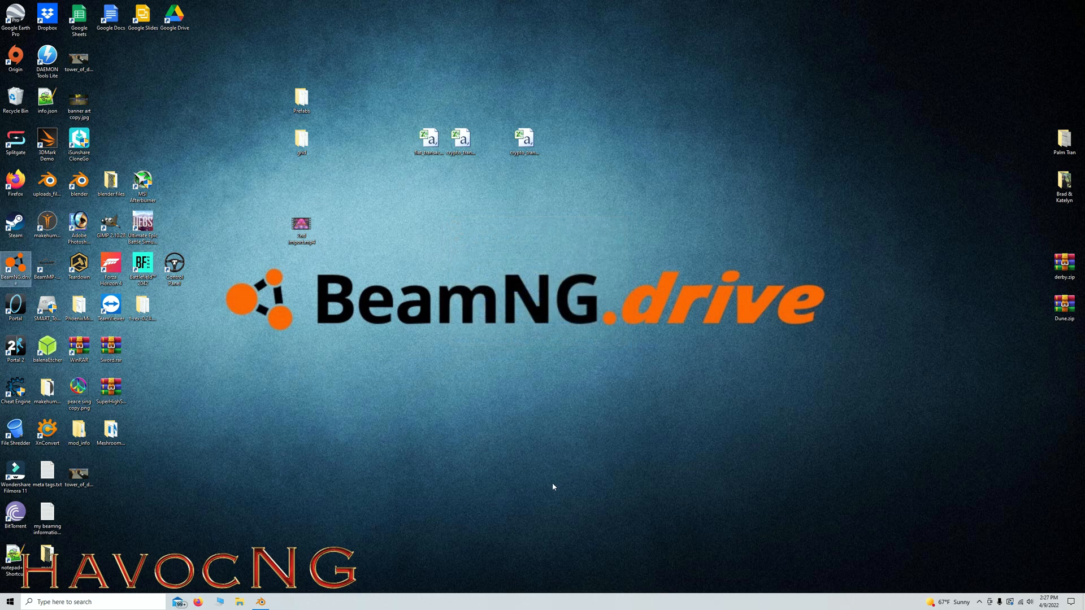
pyautogui.moveTo(568, 468)
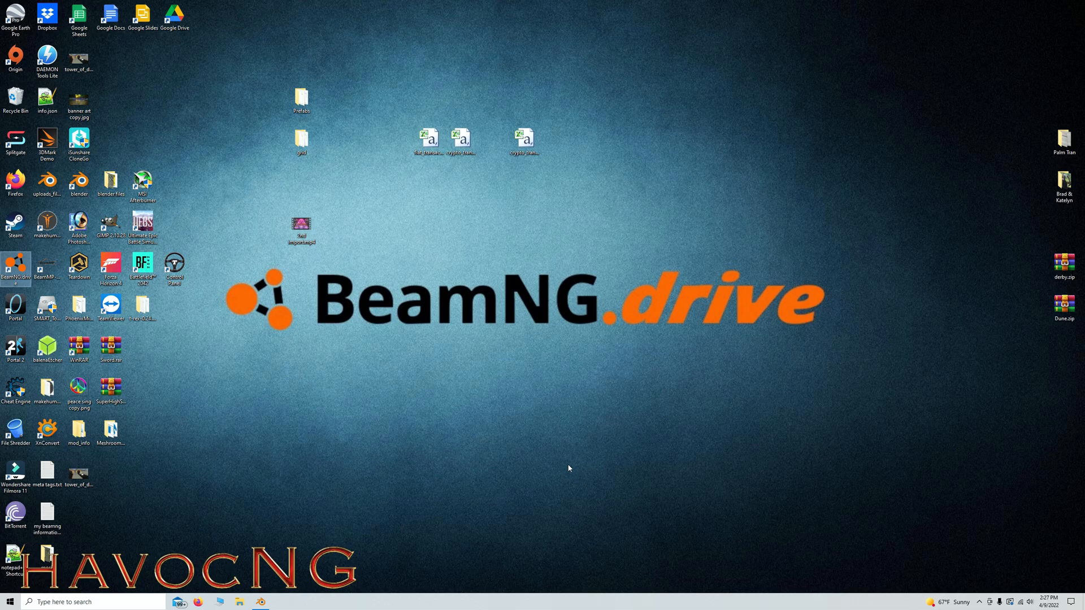
pyautogui.doubleClick(15, 267)
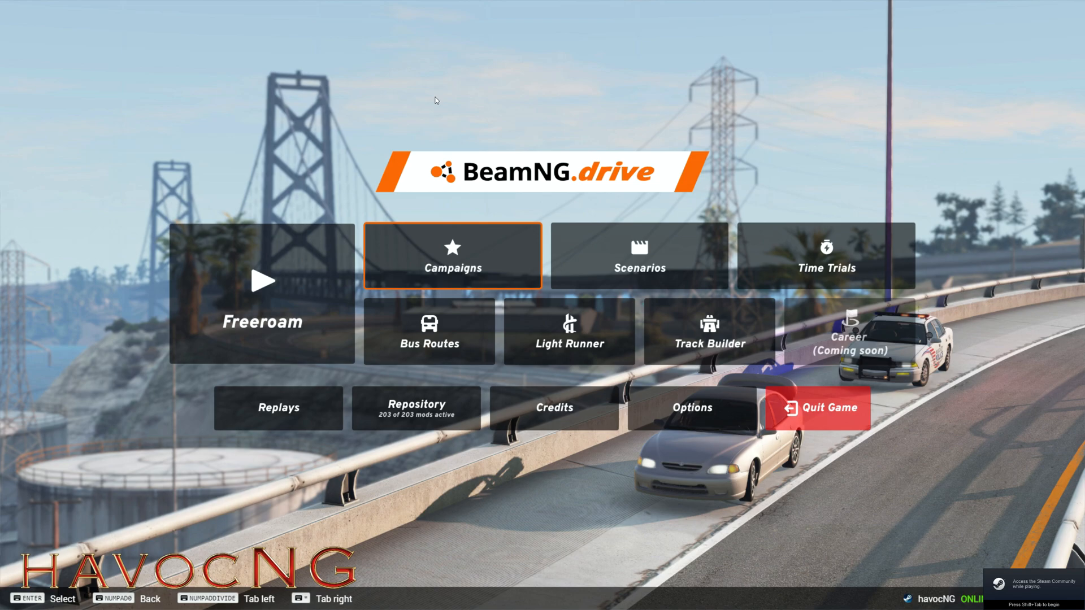
pyautogui.moveTo(90, 51)
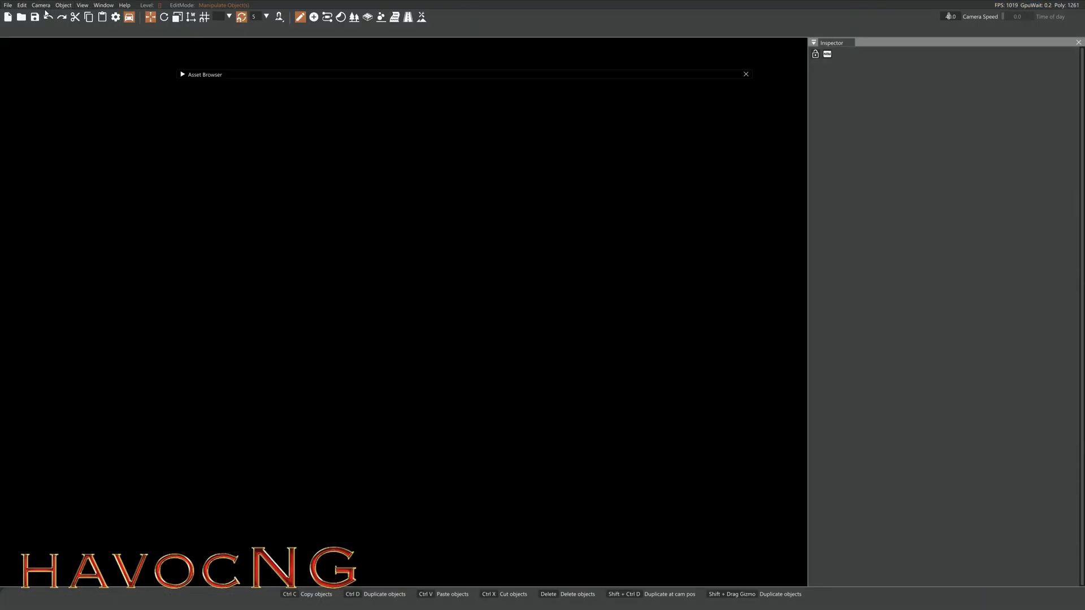
# - Create a new material named tele25.png in the World Editor's Material Editor
pyautogui.click(103, 4)
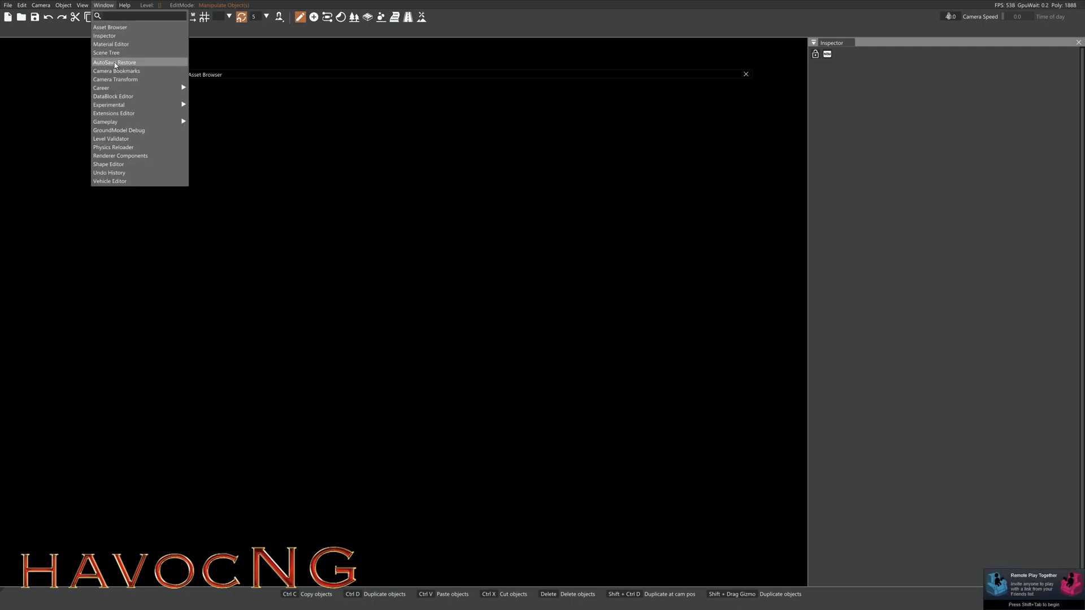
pyautogui.click(111, 44)
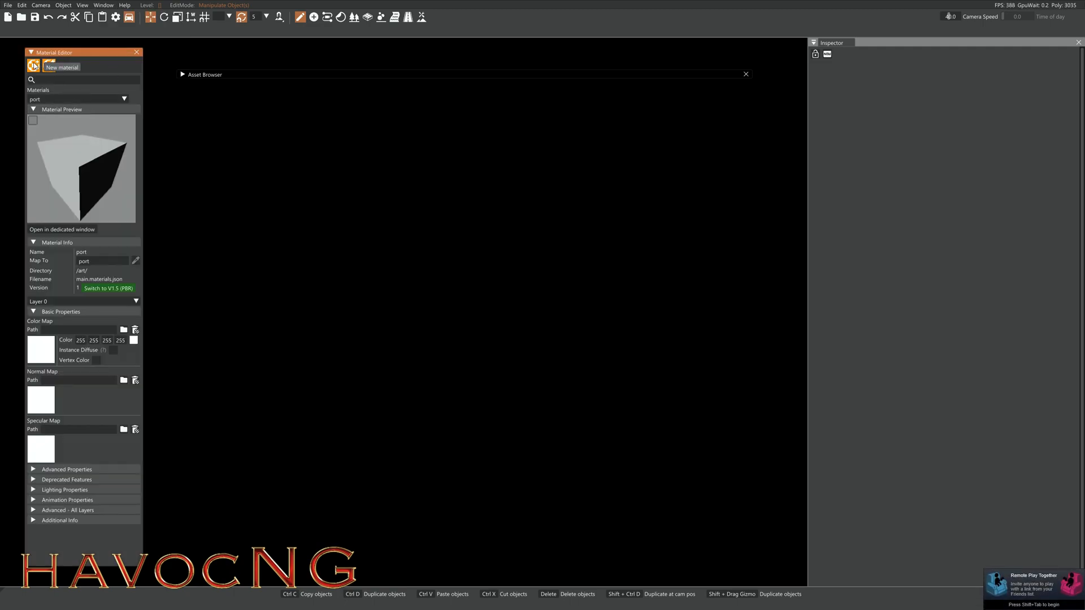
pyautogui.click(33, 66)
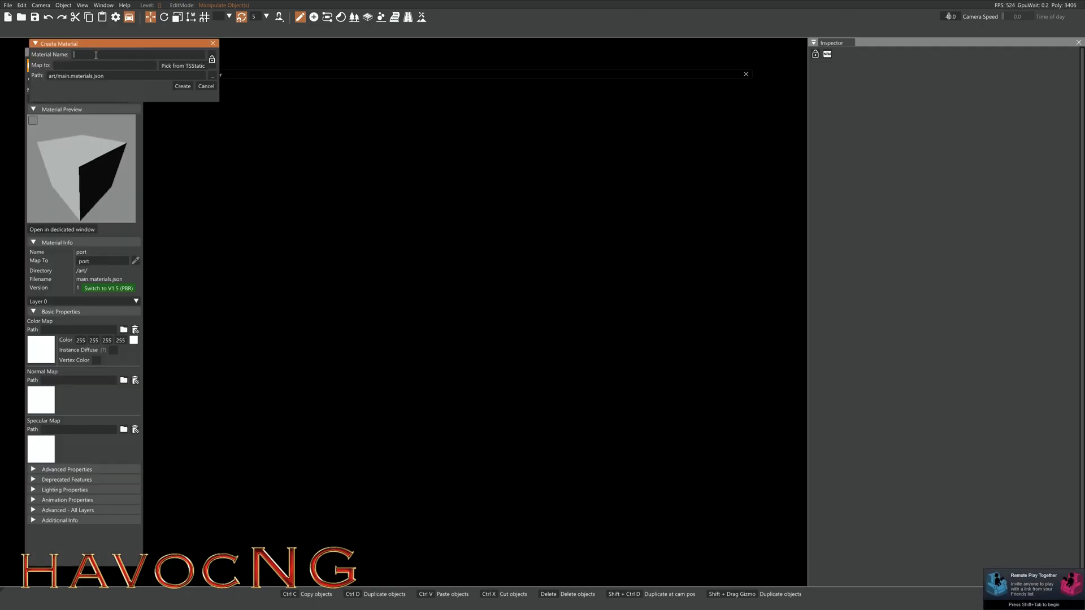
pyautogui.write('tele25.png')
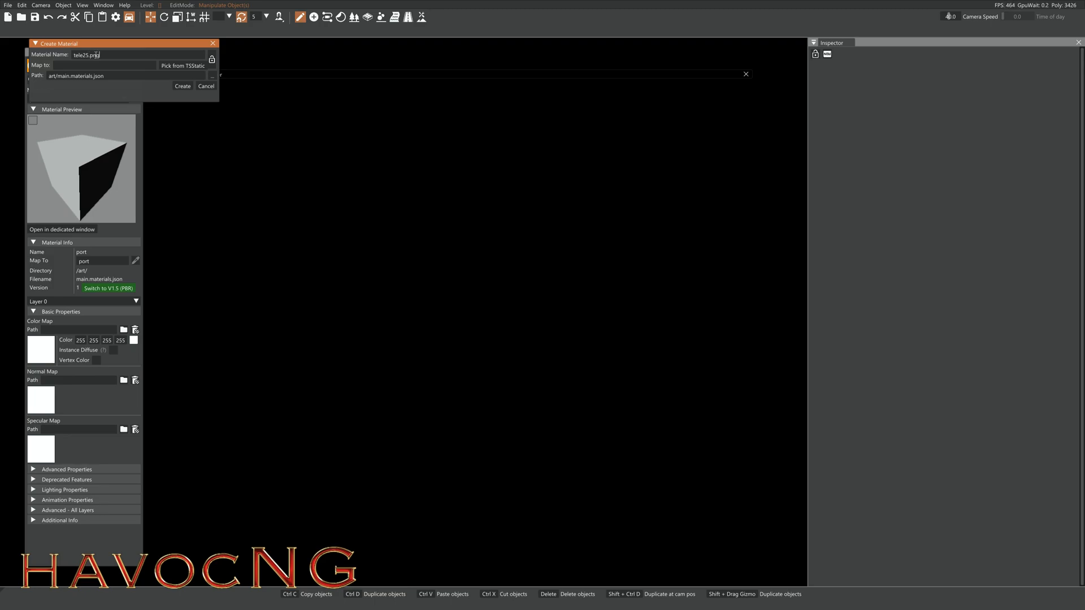
pyautogui.click(182, 86)
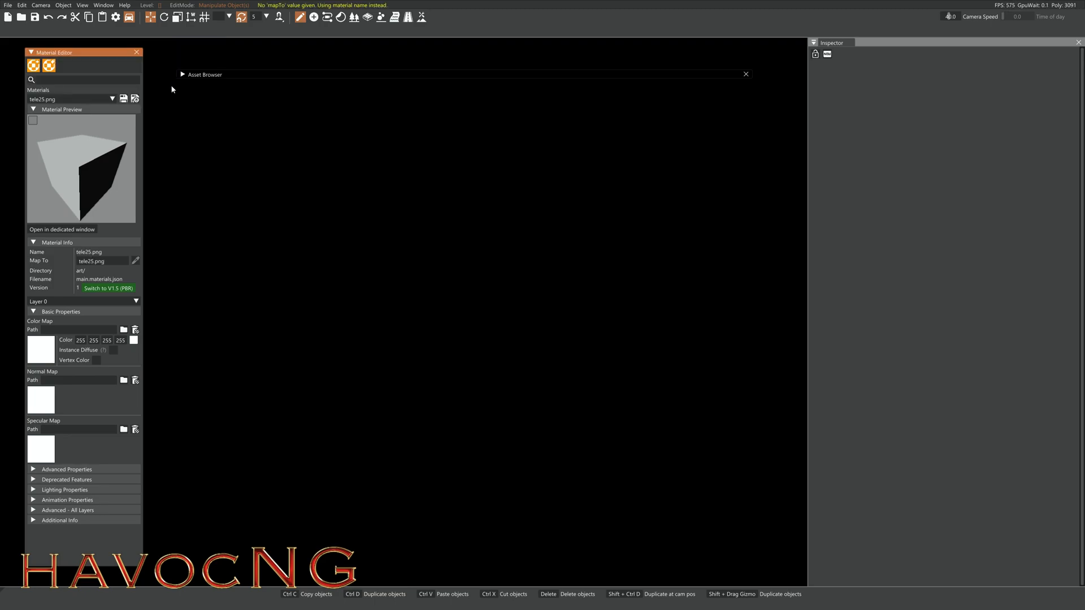
pyautogui.moveTo(230, 165)
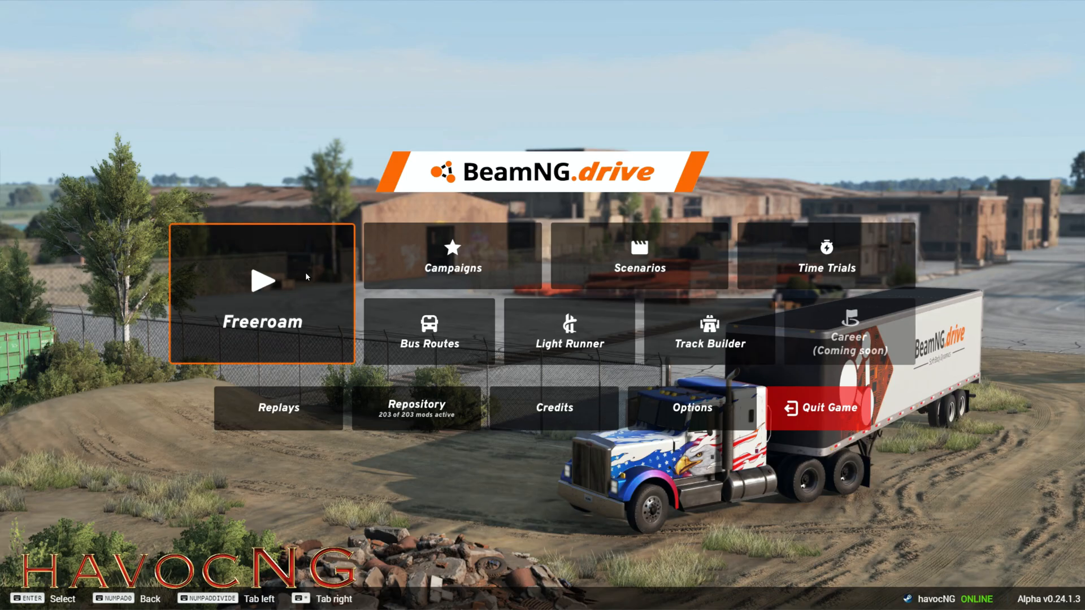
# - Start Freeroam on Car Jump Arena at the Ramp (Default) spawn point
pyautogui.click(261, 290)
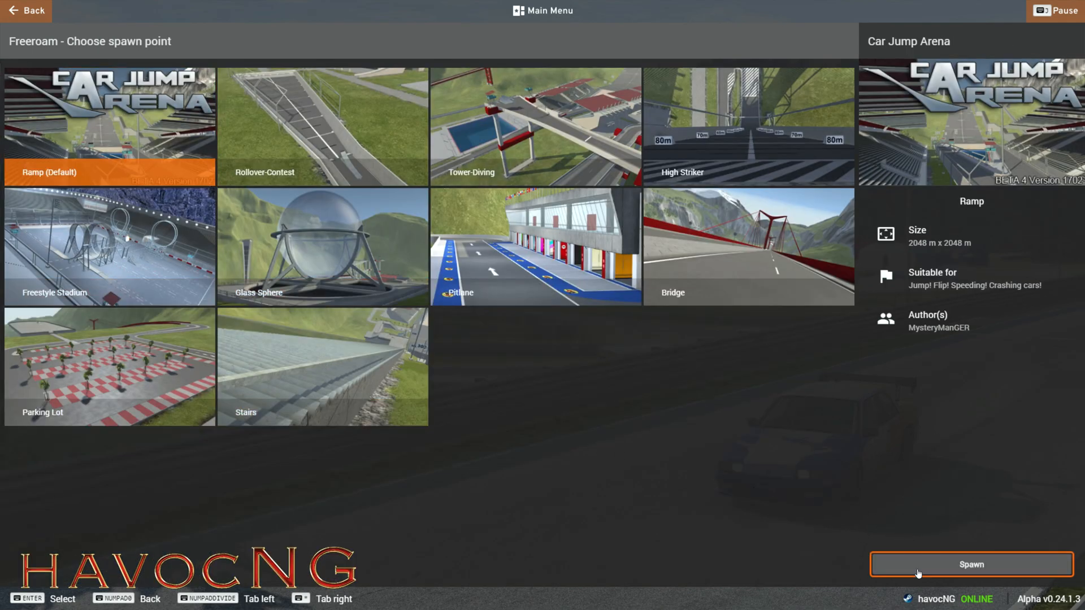
pyautogui.click(970, 564)
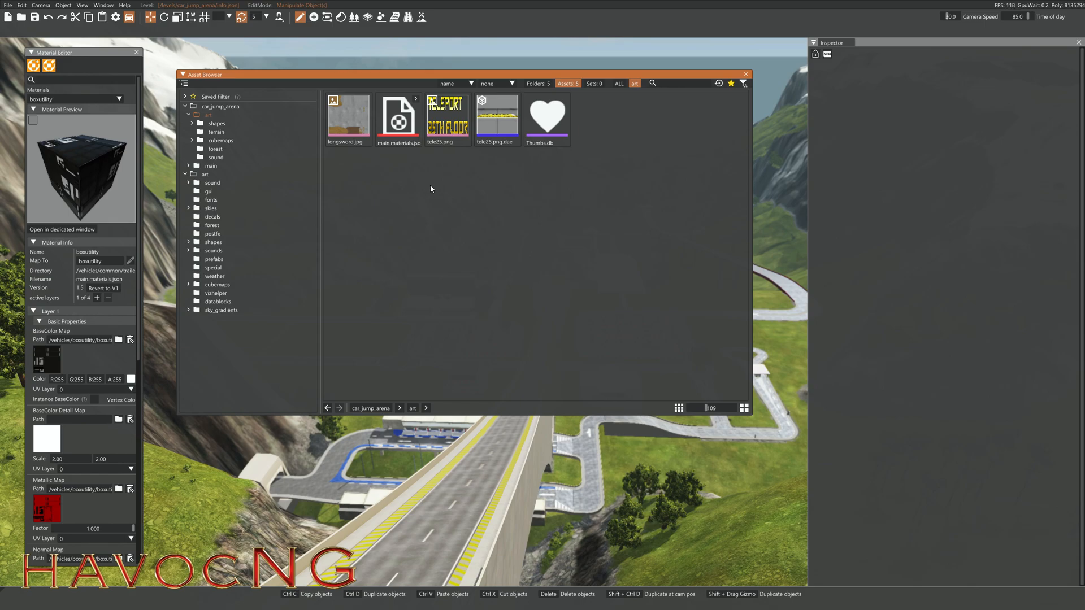
pyautogui.moveTo(498, 114)
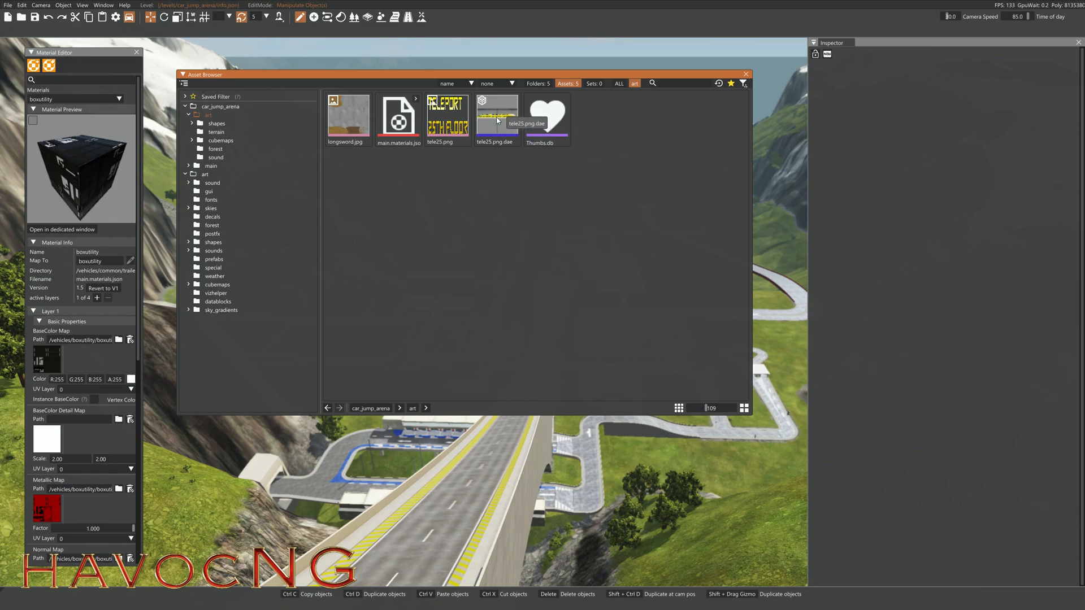
# - Place the tele25.png.dae sign shape from the art folder into Car Jump Arena
pyautogui.click(495, 114)
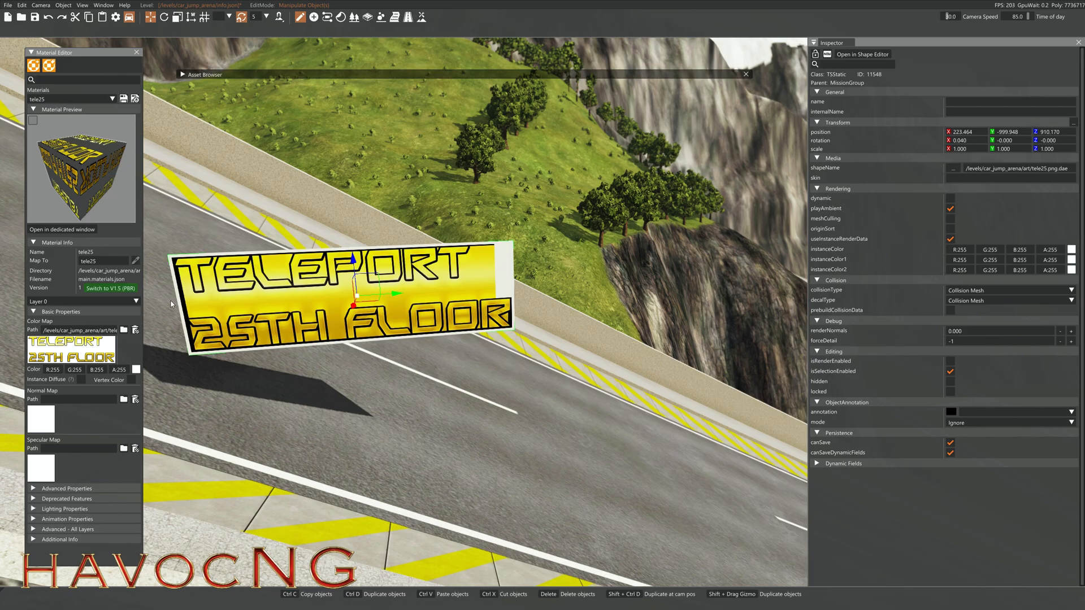
pyautogui.moveTo(492, 272)
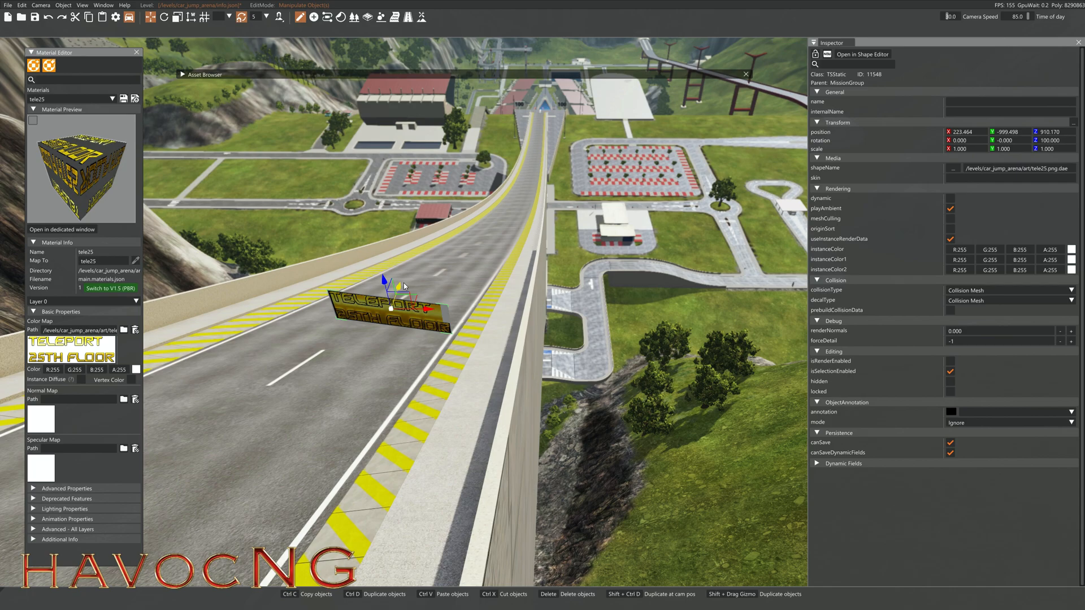
# - Scale the sign taller on Z and lower it onto the roadside wall with the gizmo
pyautogui.moveTo(391, 280); pyautogui.dragTo(429, 205)
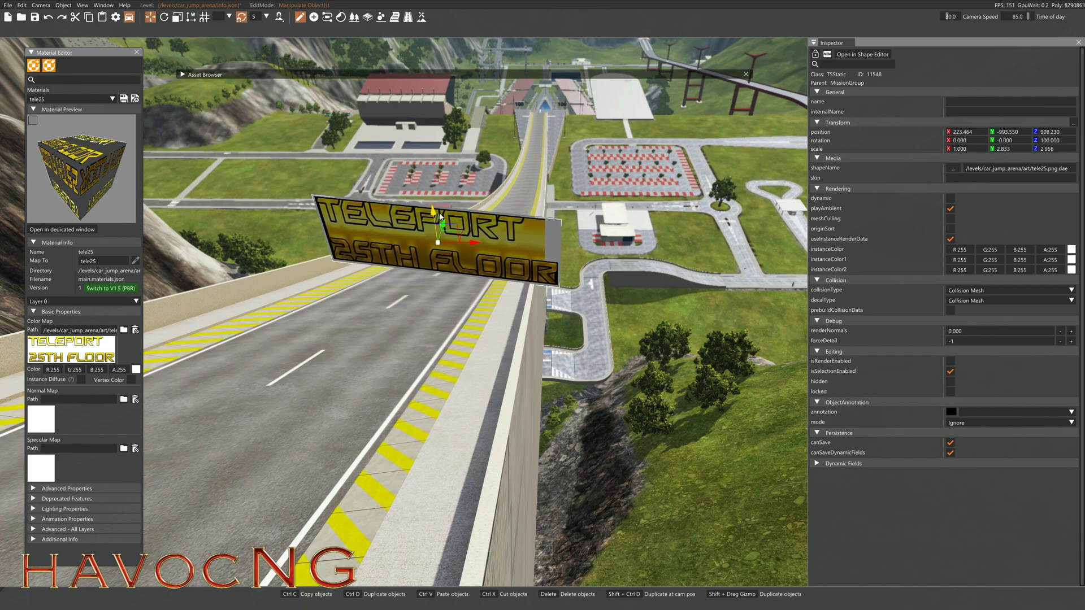
pyautogui.moveTo(436, 211); pyautogui.dragTo(446, 284)
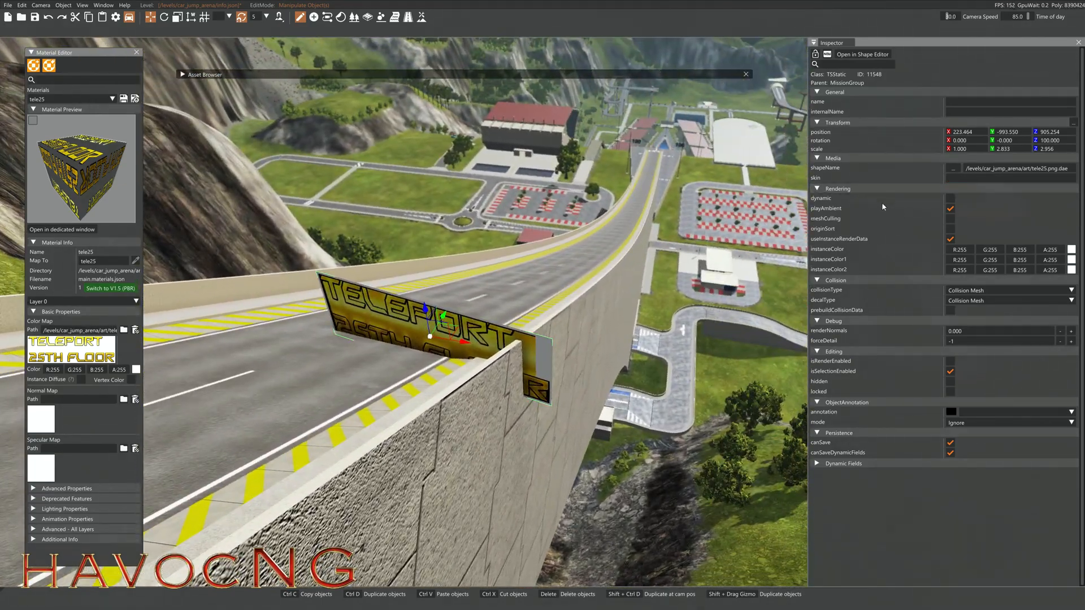
# - Set the sign's decal collision type to Visible Mesh so vehicles crash against it
pyautogui.click(1007, 300)
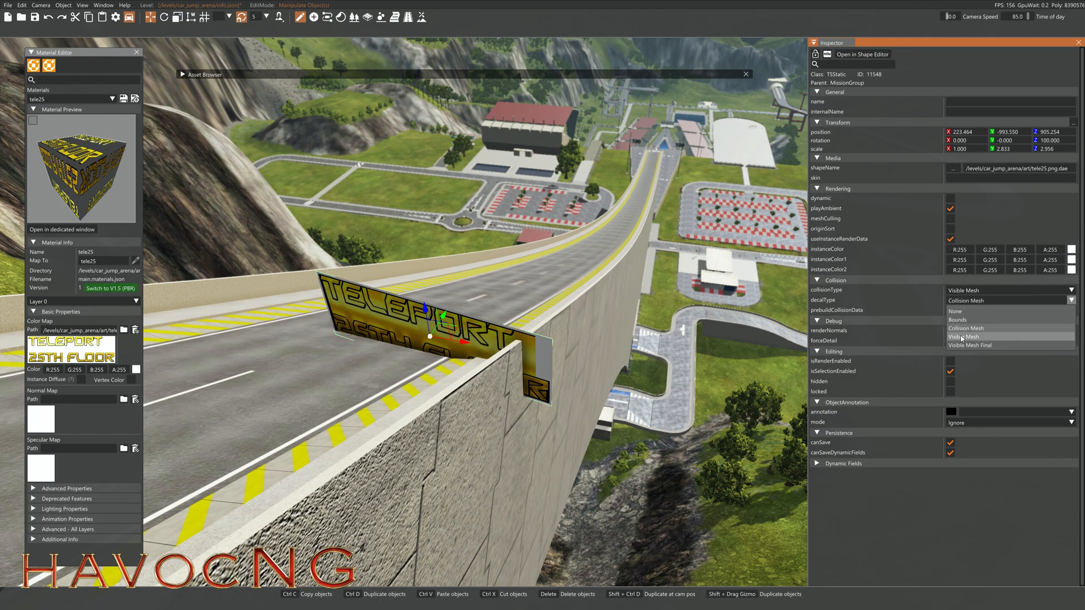
pyautogui.click(23, 4)
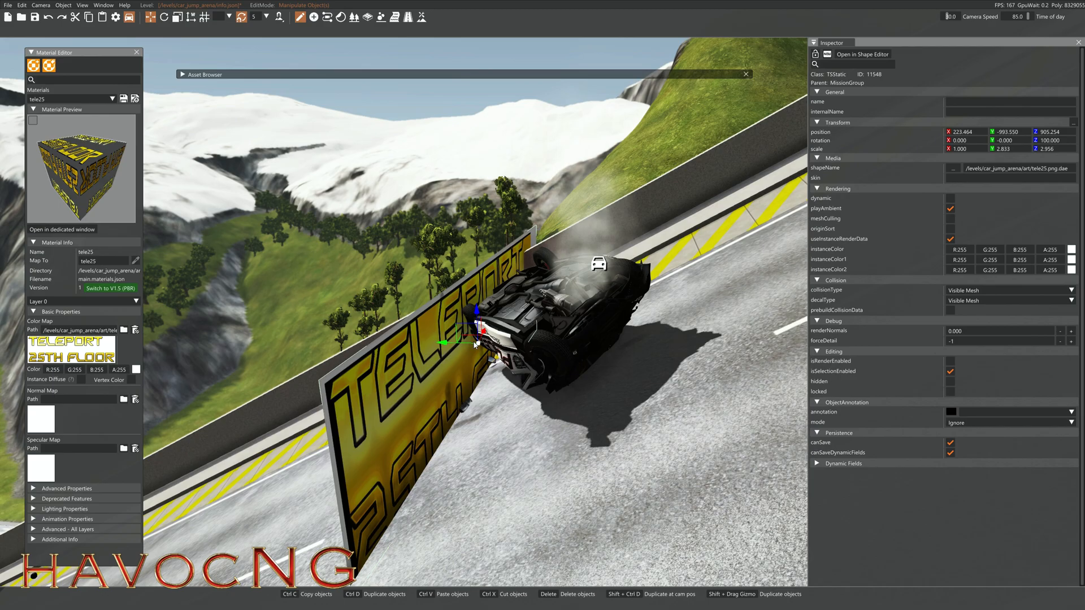
pyautogui.moveTo(417, 393)
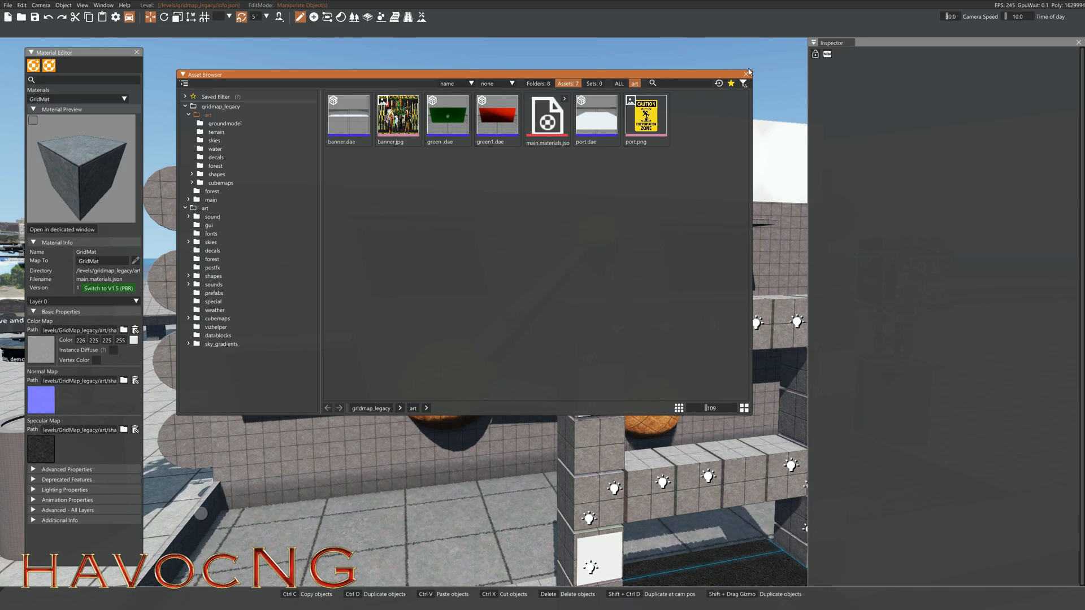
pyautogui.moveTo(448, 123)
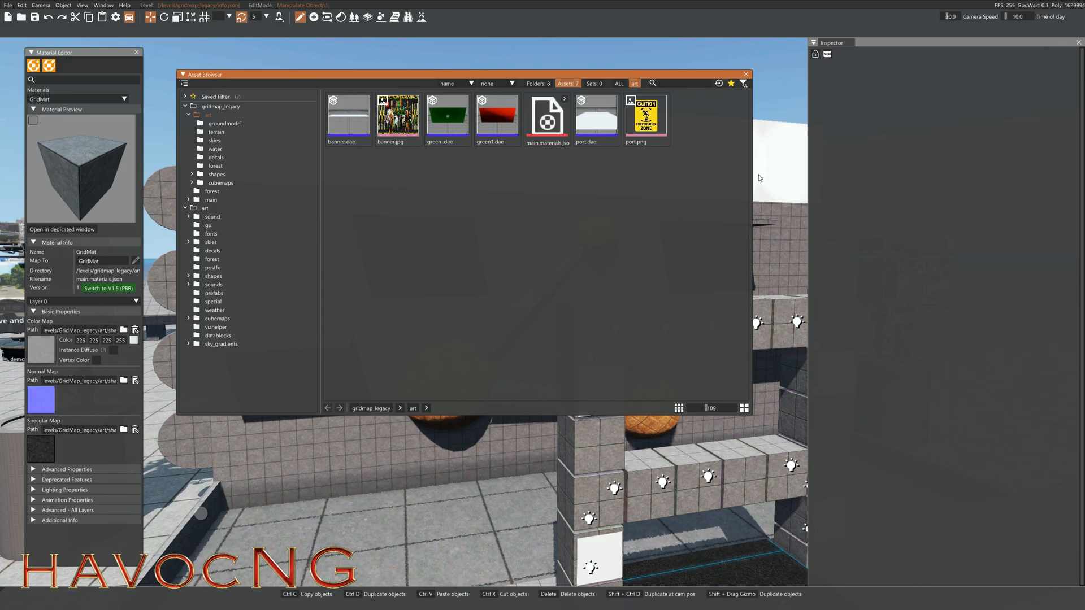
pyautogui.moveTo(398, 114)
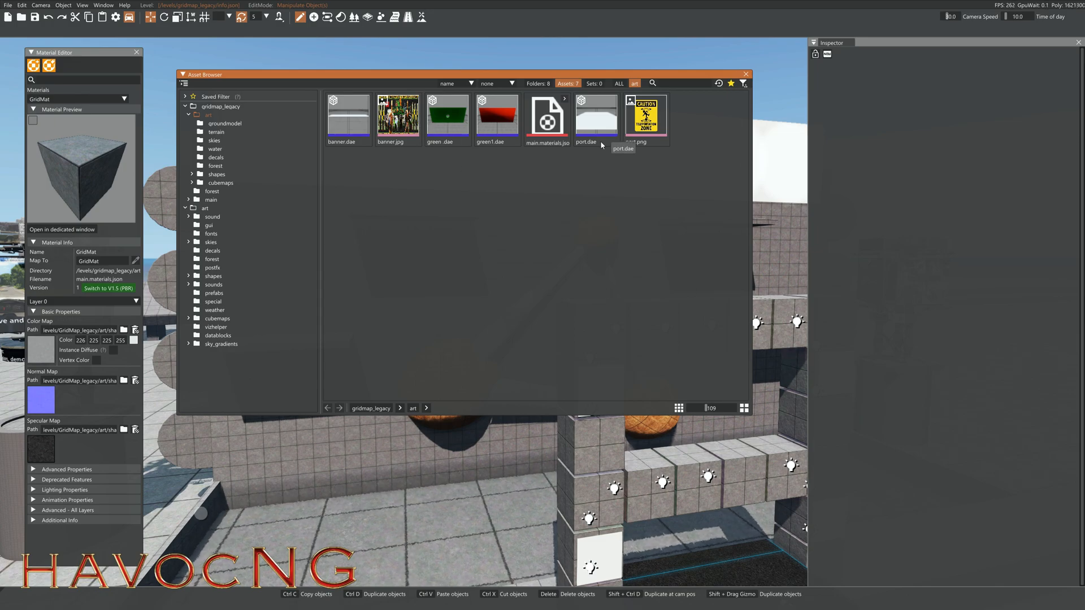
pyautogui.moveTo(681, 240)
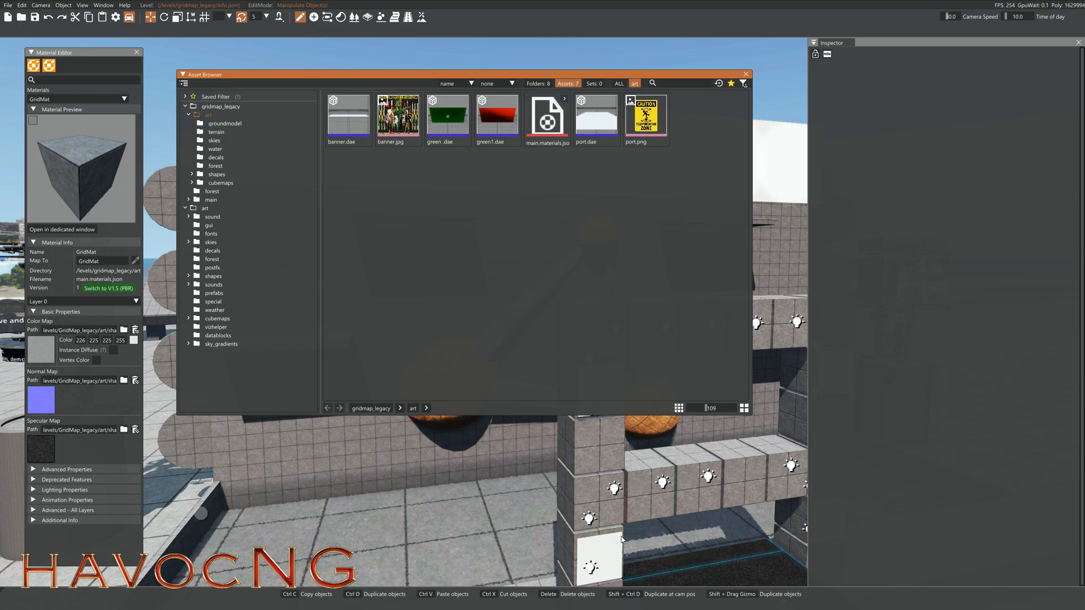
pyautogui.moveTo(745, 160)
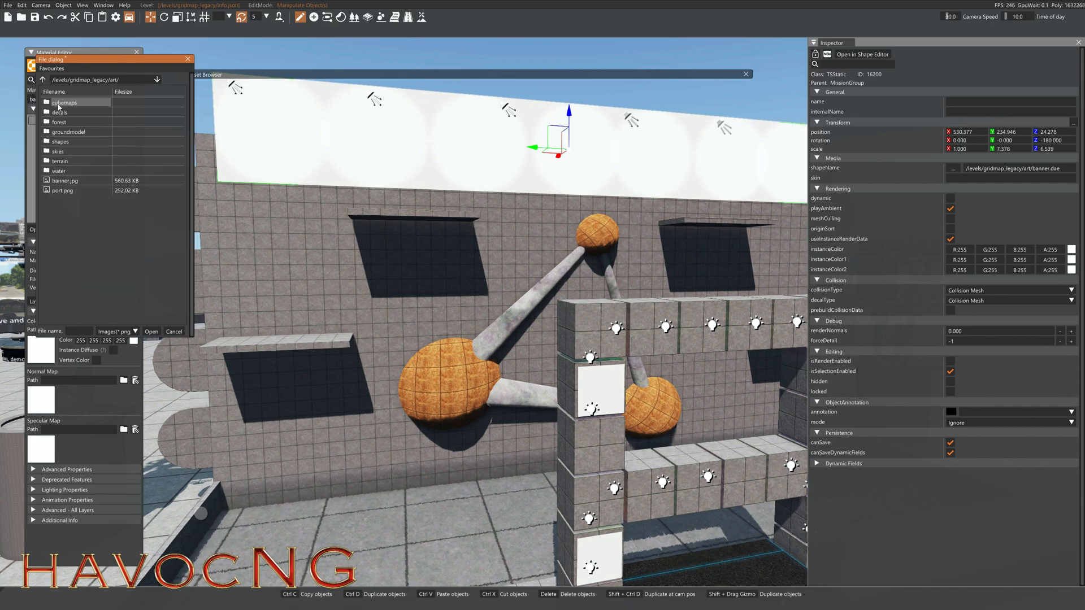
# - Set banner.jpg as the banner colour map and port.png for the port sign material
pyautogui.click(66, 181)
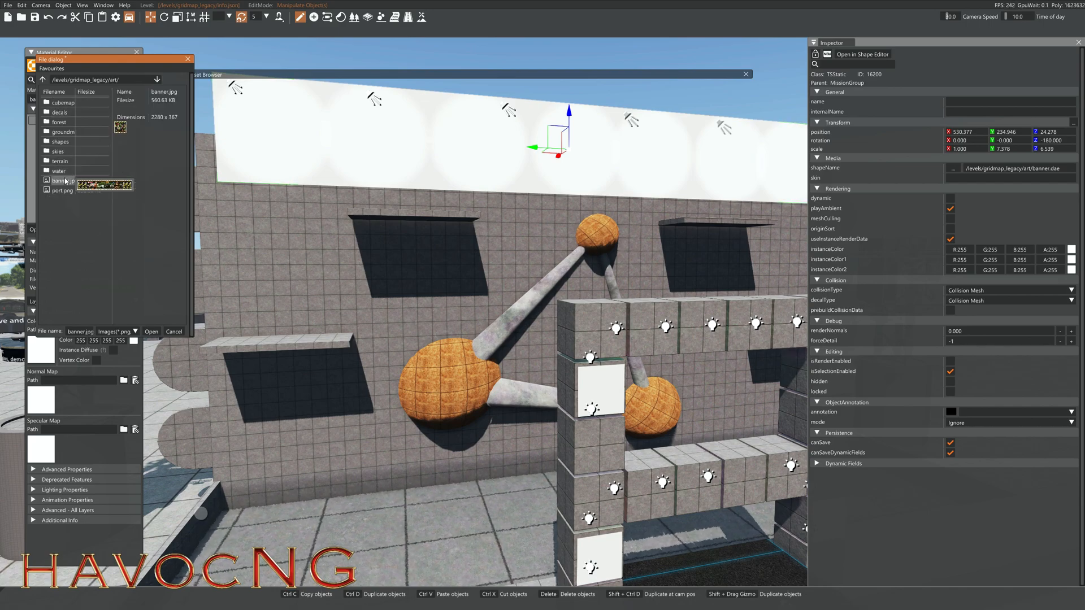
pyautogui.click(151, 331)
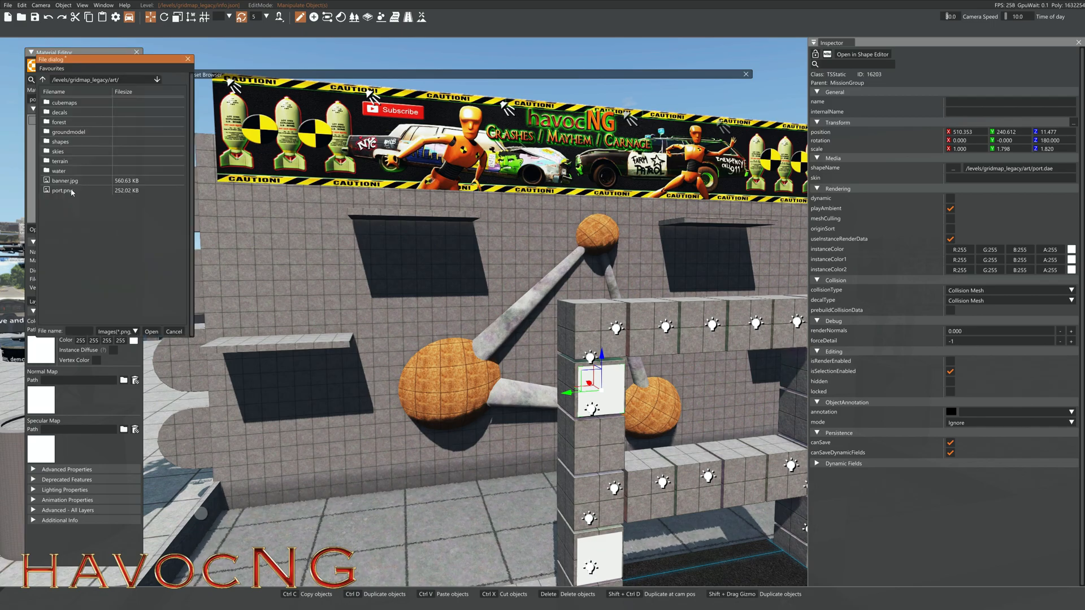
pyautogui.click(151, 331)
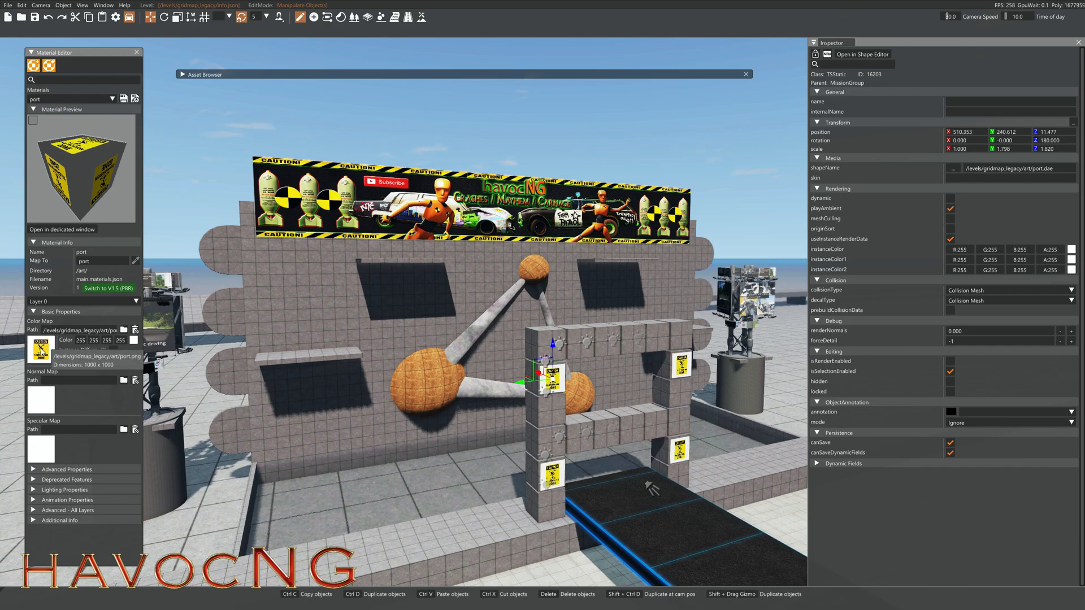
pyautogui.click(124, 329)
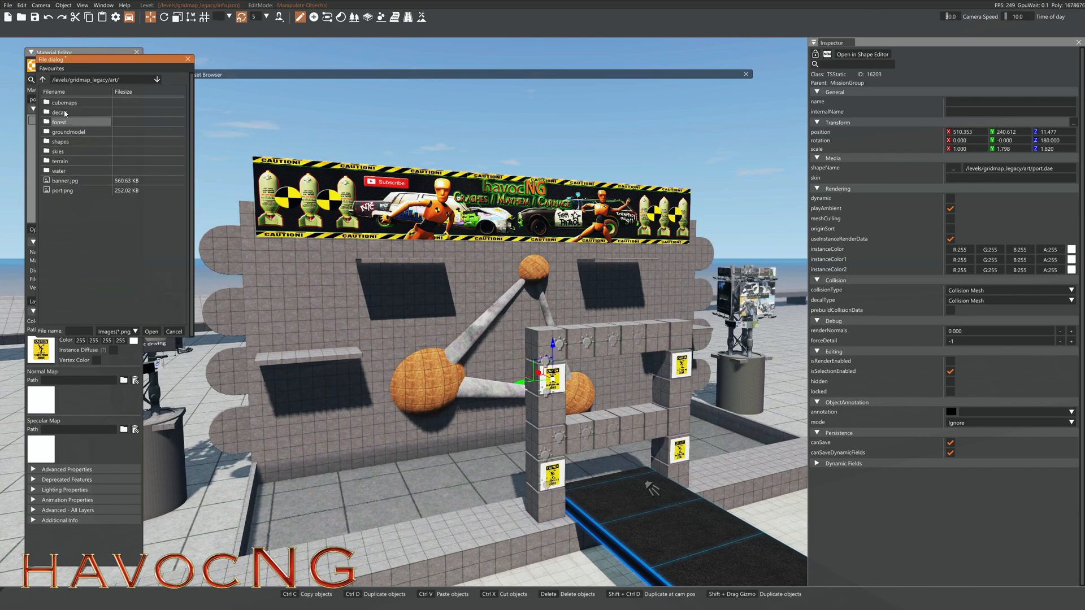